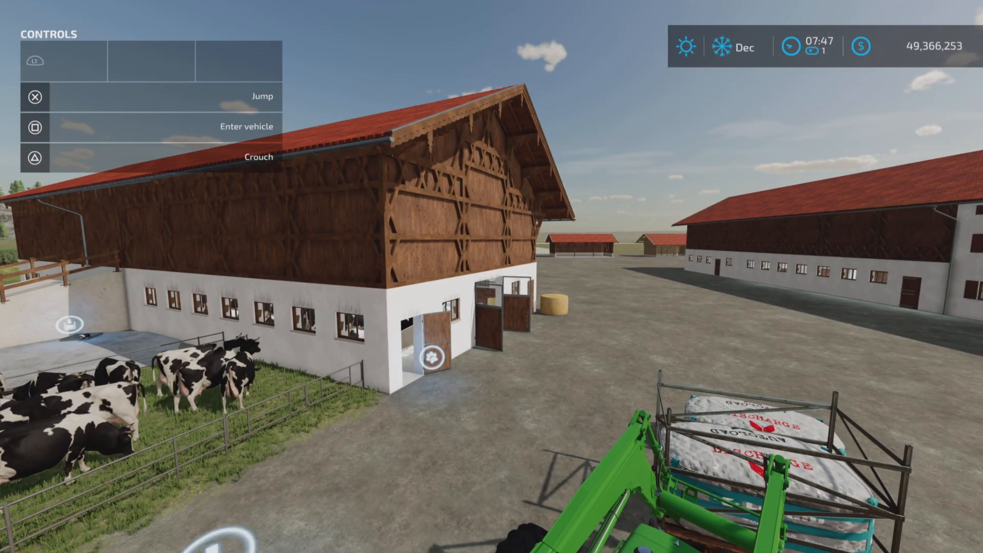
mouse_move(491, 276)
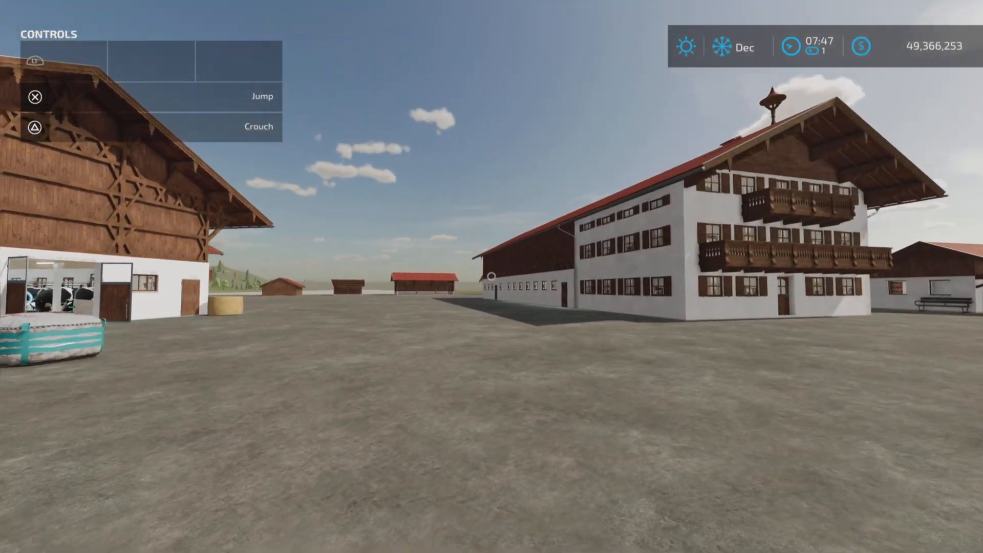
mouse_move(492, 276)
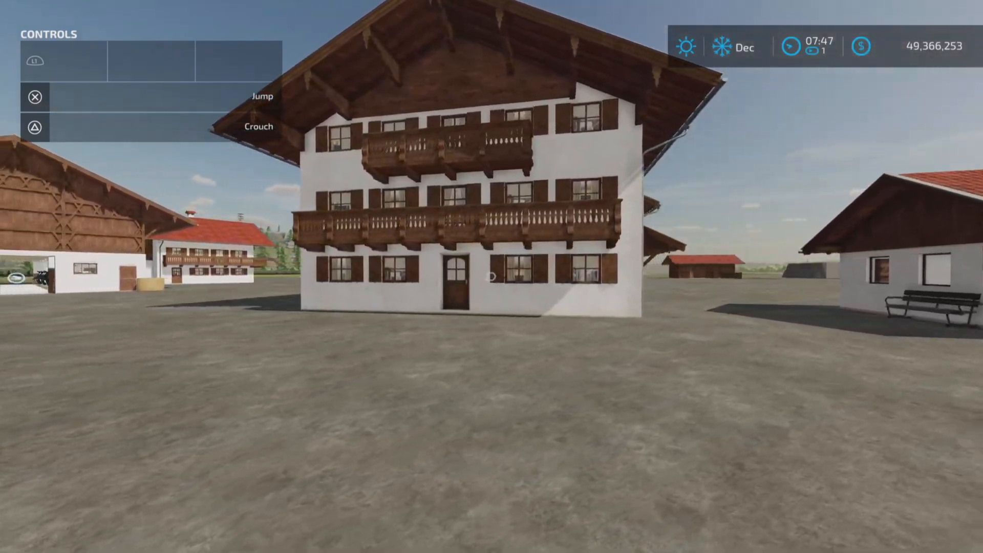
mouse_move(491, 276)
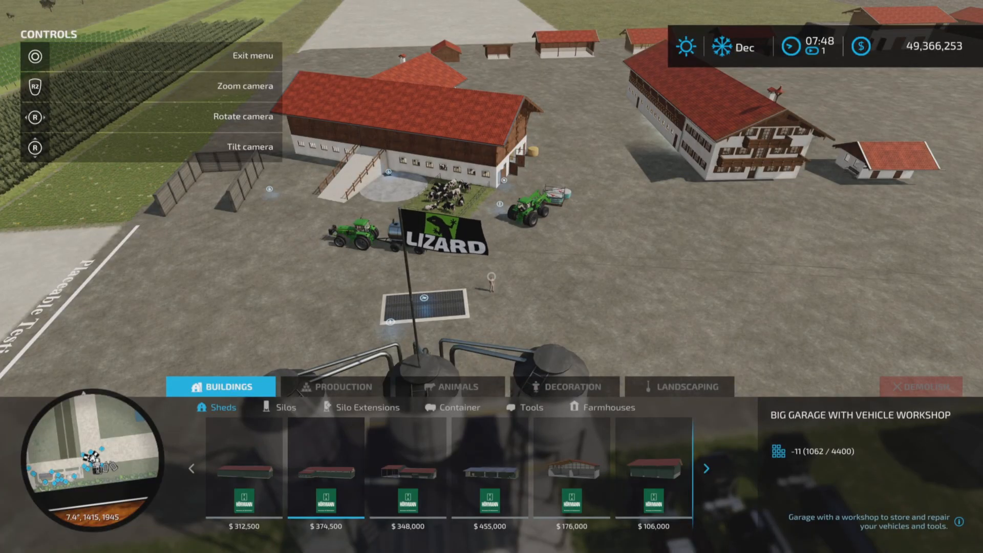
- Select the Bavarian farmhouse with integrated cow stable ($460,000) under Animals > Cows
left_click(450, 386)
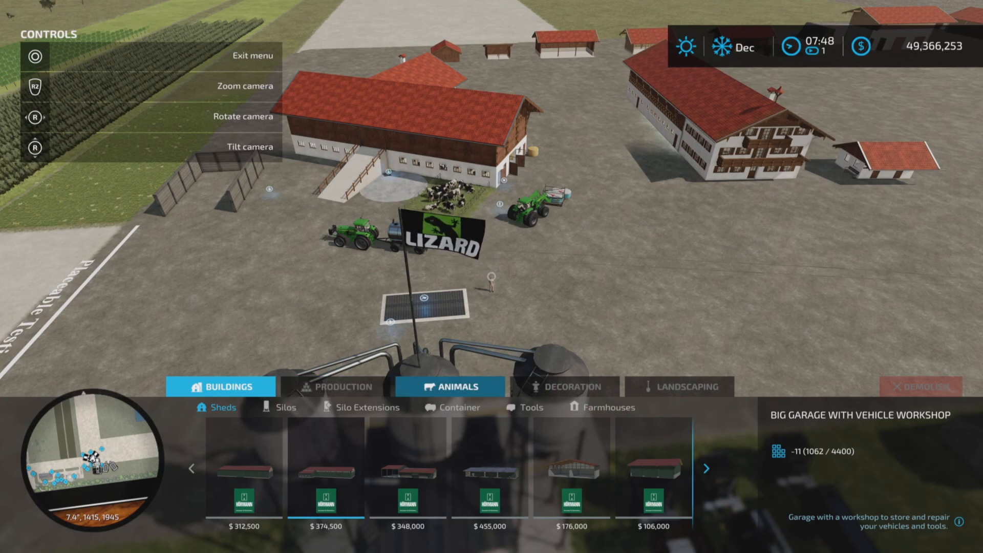
left_click(450, 386)
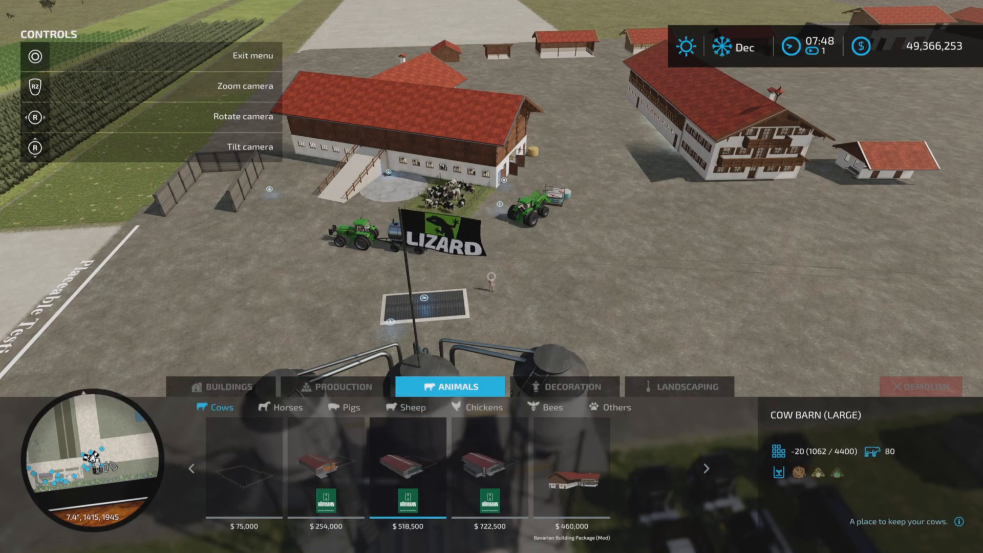
left_click(574, 463)
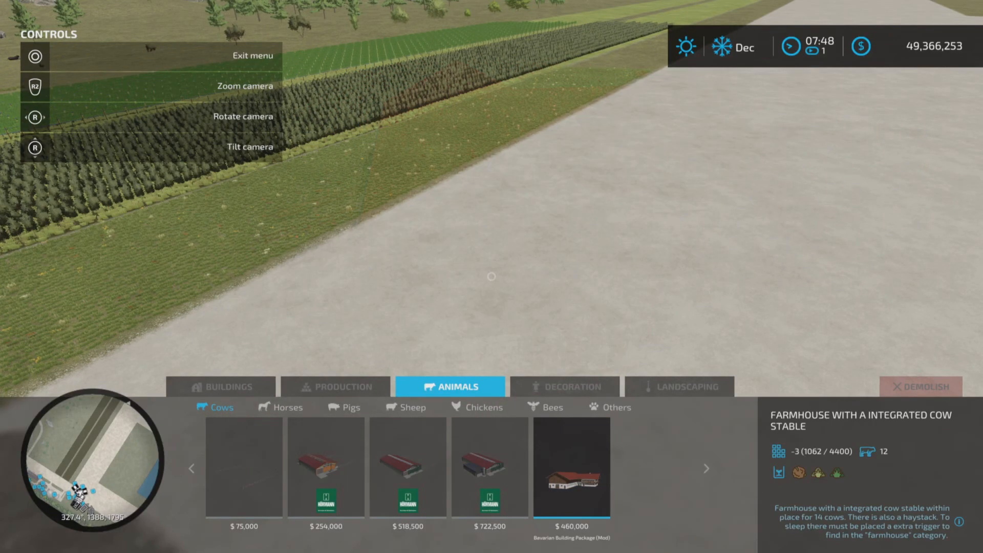
- Select the Farmhouse with a hall ($320,000) under Buildings > Farmhouses
left_click(252, 55)
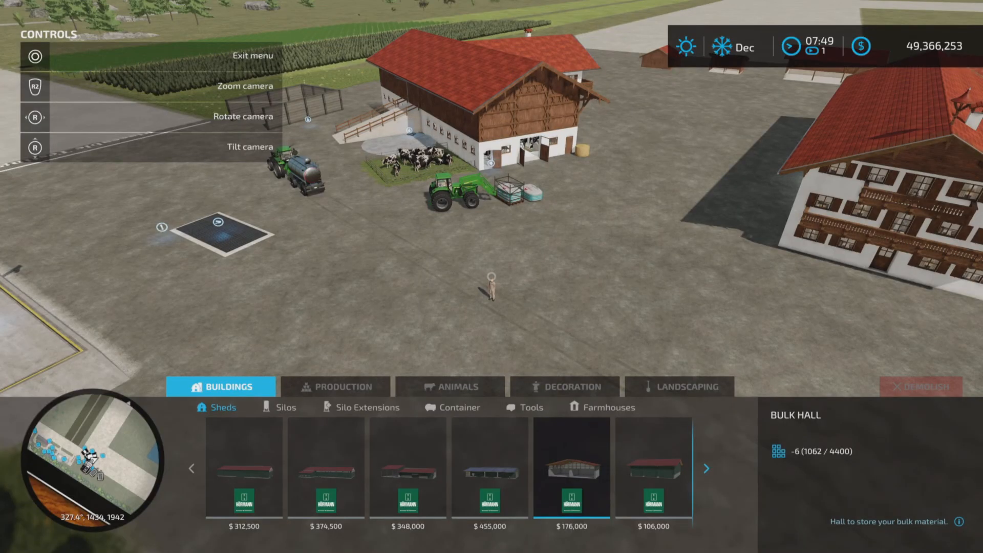
left_click(607, 406)
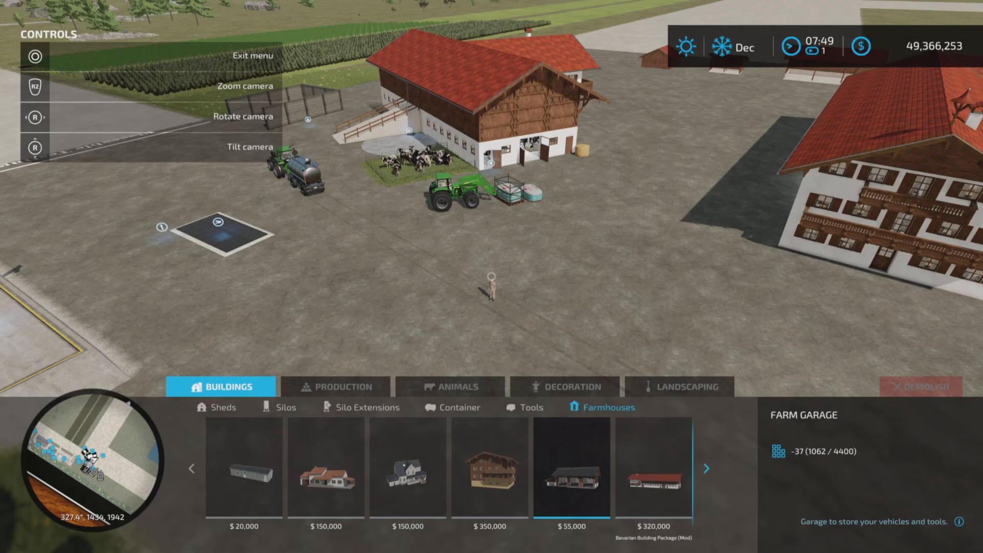
left_click(705, 469)
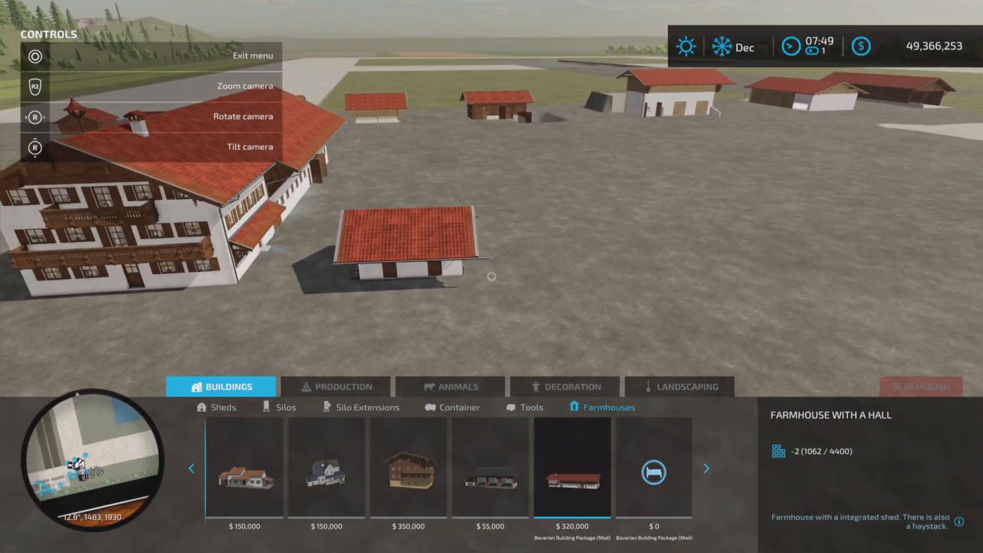
- Select the farmhouse Sleeping trigger, then switch to the Sheds subcategory
left_click(653, 470)
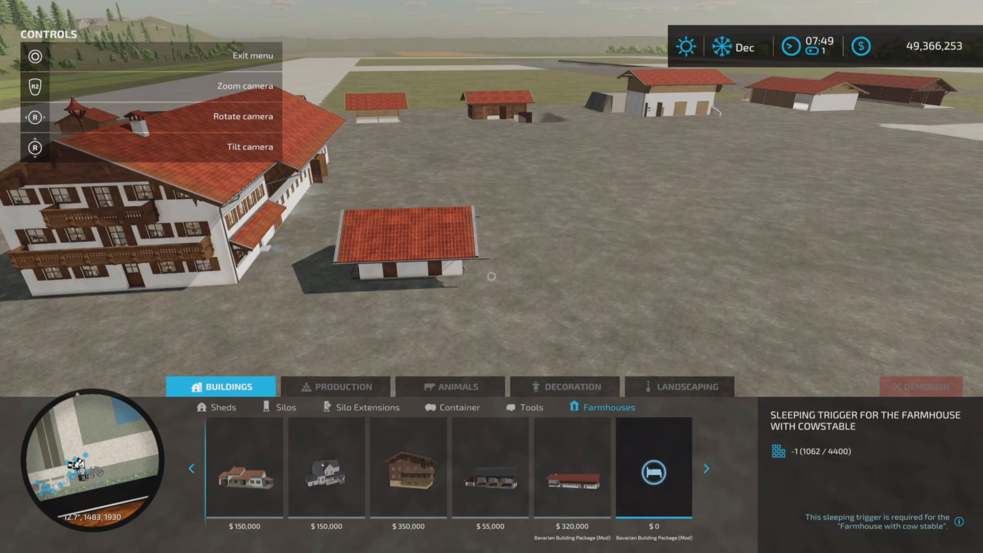
left_click(653, 471)
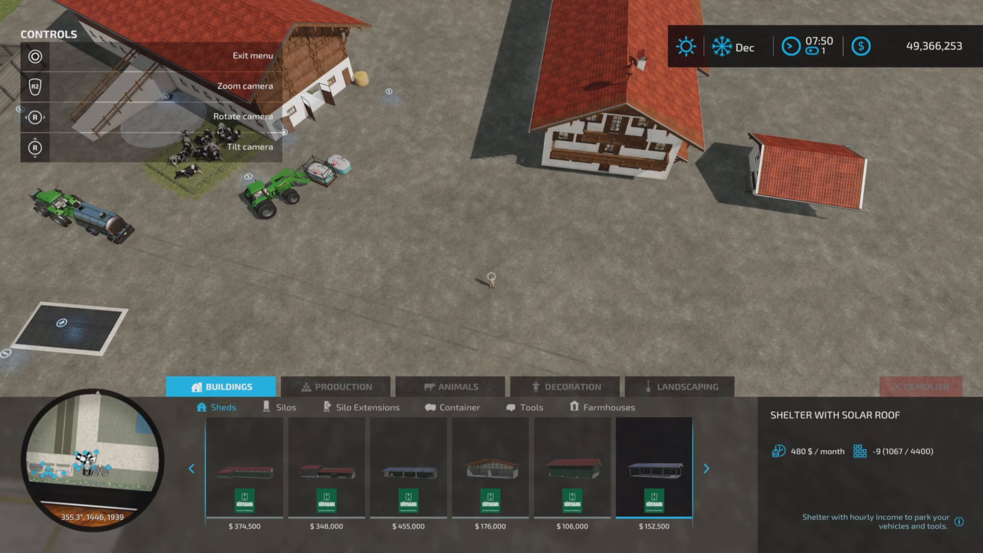
- Page to the Bavarian package sheds and select the Barn with hanging shed
left_click(705, 469)
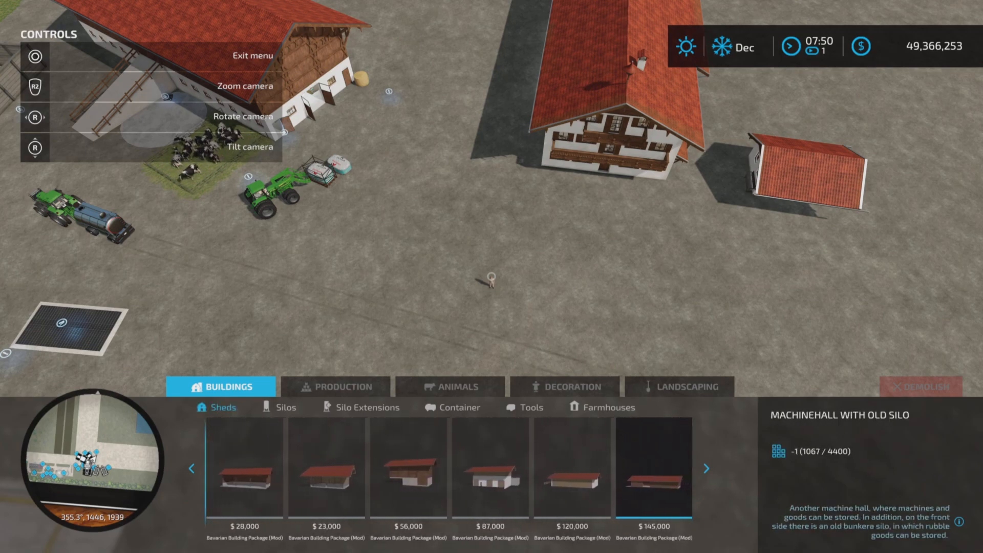
left_click(192, 469)
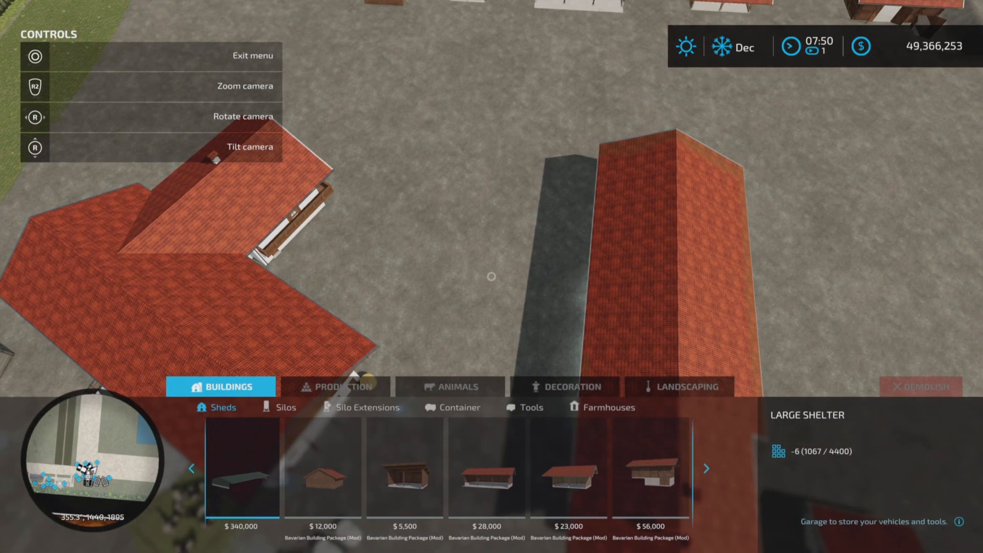
left_click(324, 468)
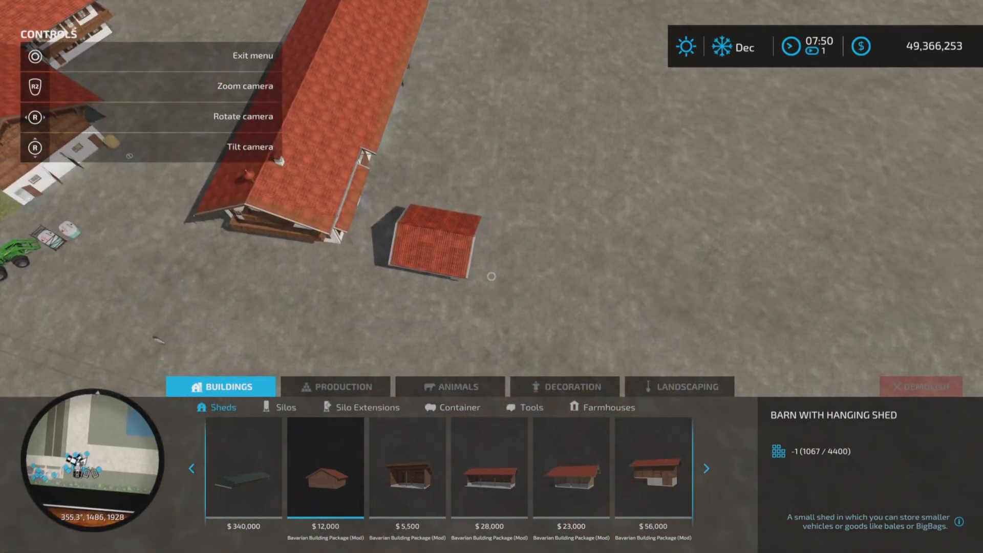
left_click(324, 468)
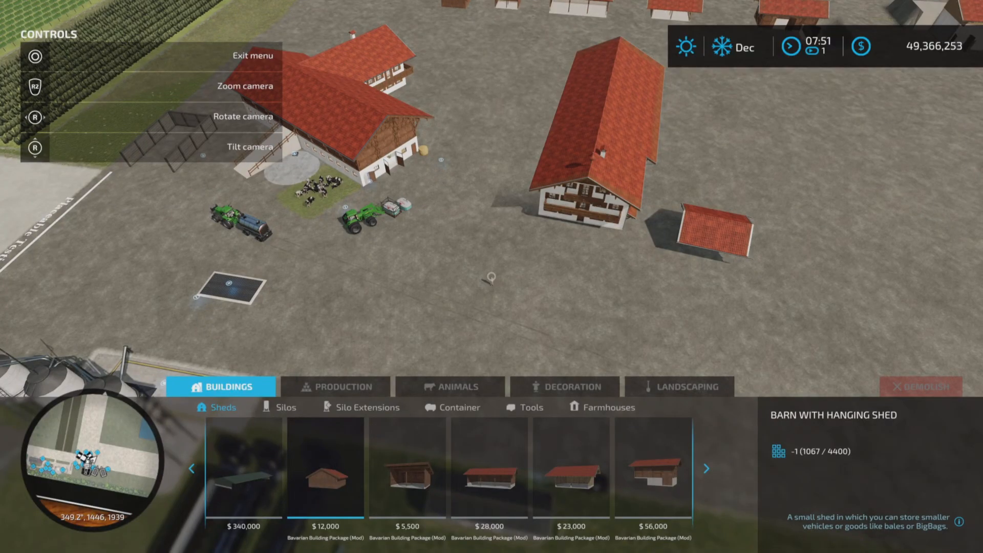
- Select the Decoration shed ($36,000) under Decoration > Others, past the rocks
left_click(566, 386)
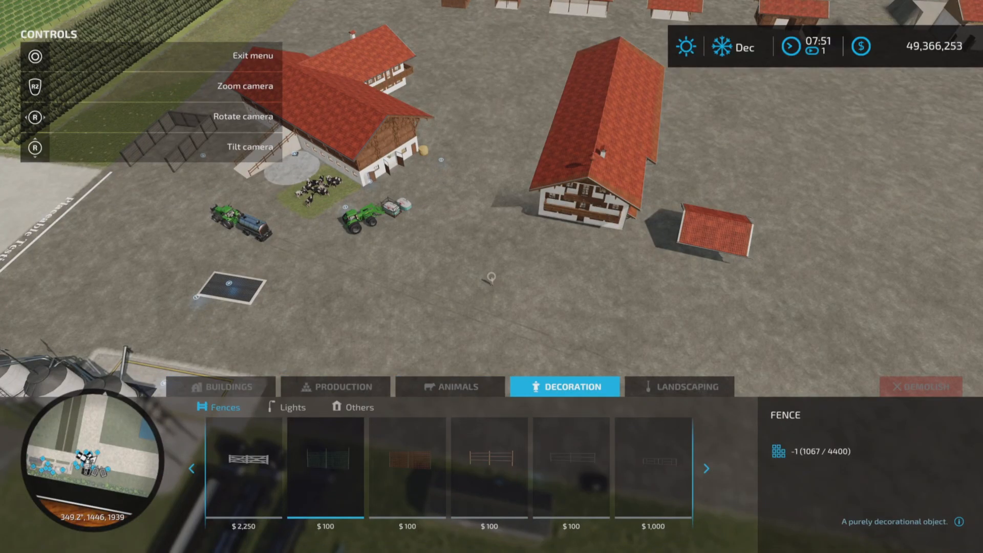
left_click(358, 406)
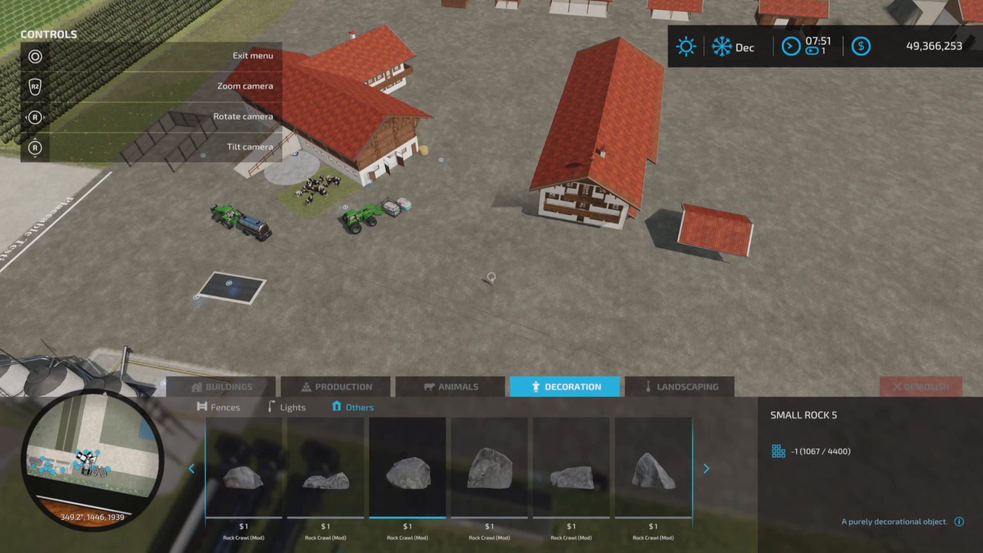
left_click(706, 468)
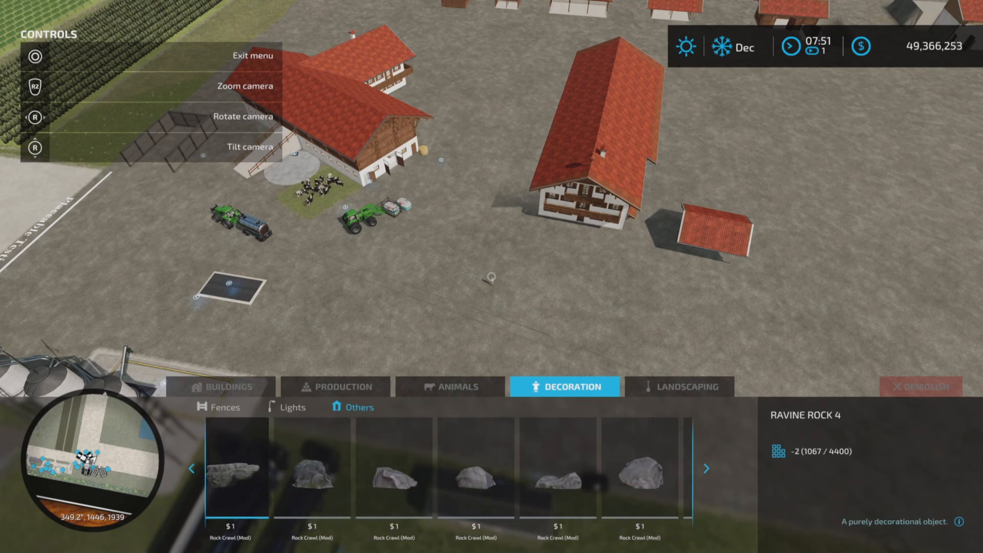
left_click(190, 468)
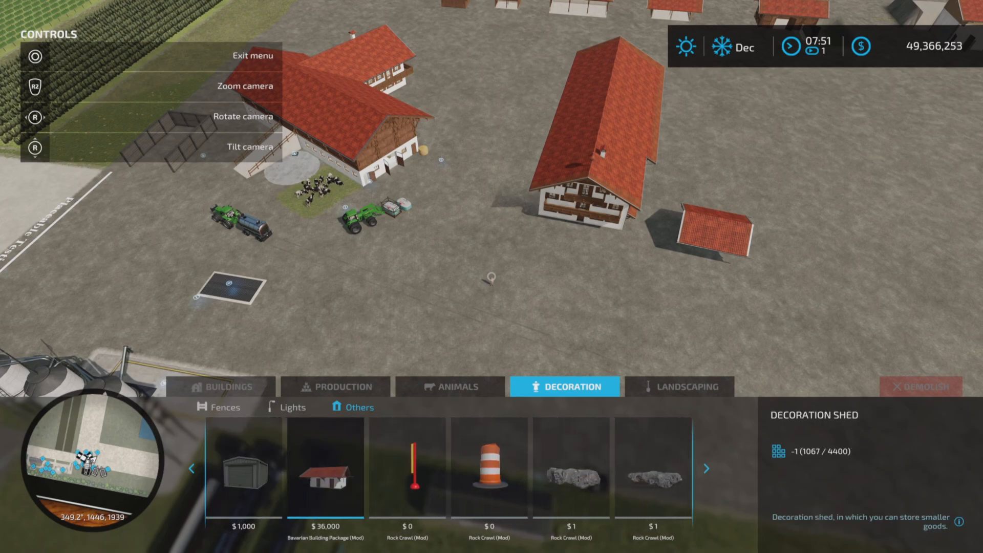
left_click(325, 467)
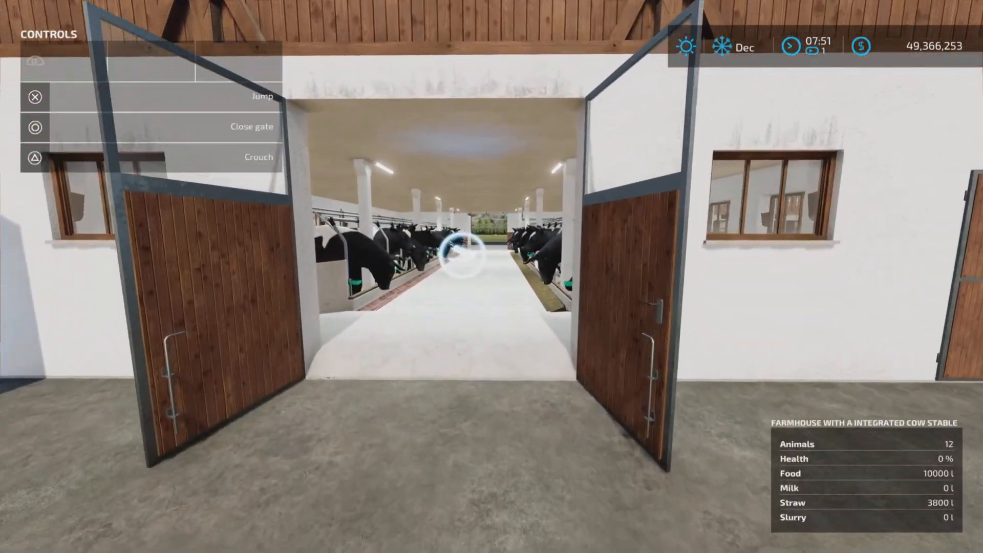
- Walk into the integrated cow stable and bring up the General Settings page
key("w")
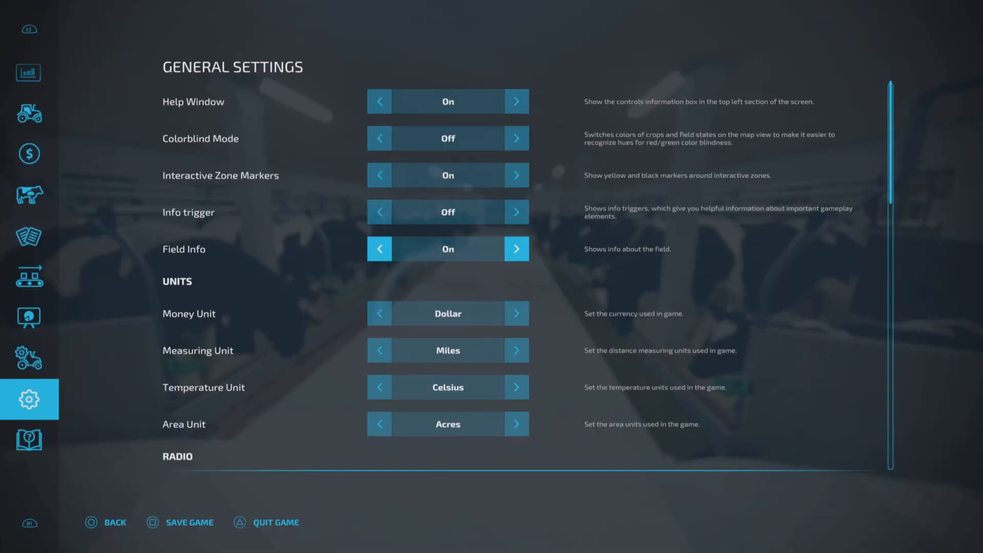
- Leave the settings menu and return to the round bales inside the stable
left_click(29, 195)
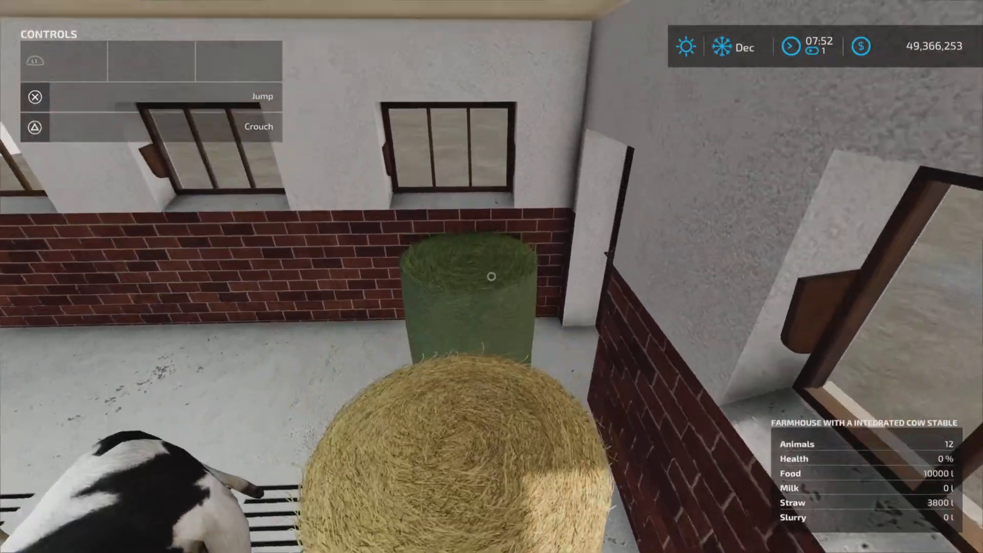
mouse_move(492, 276)
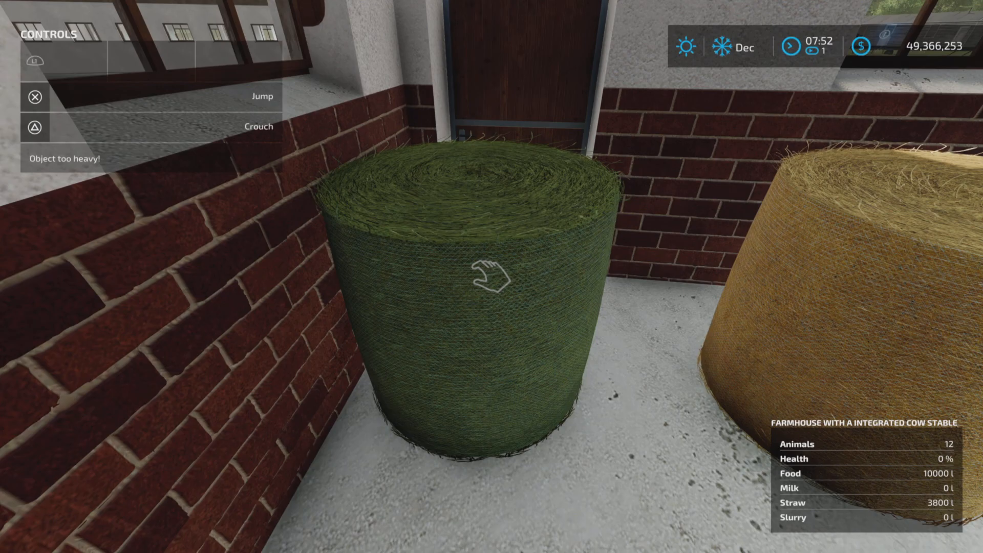
mouse_move(492, 277)
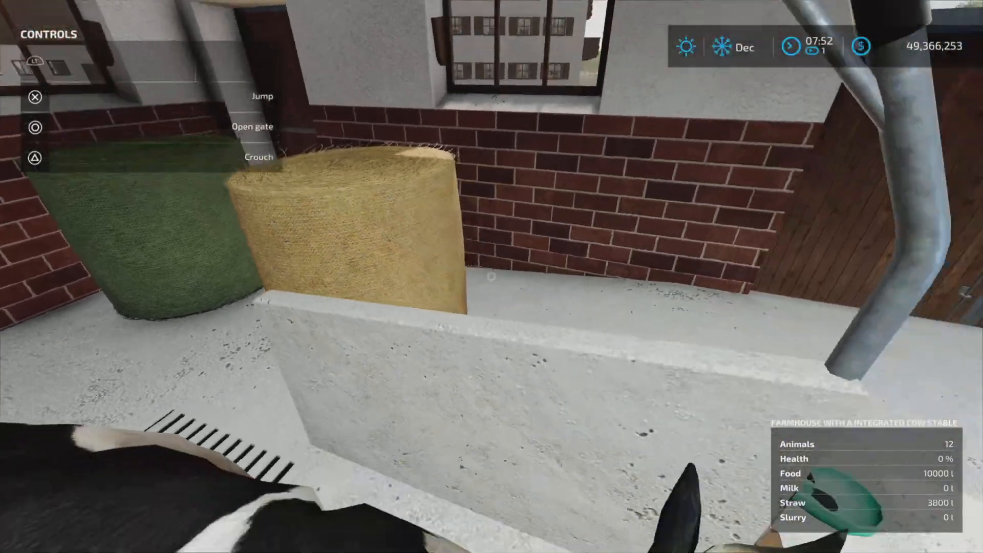
mouse_move(491, 276)
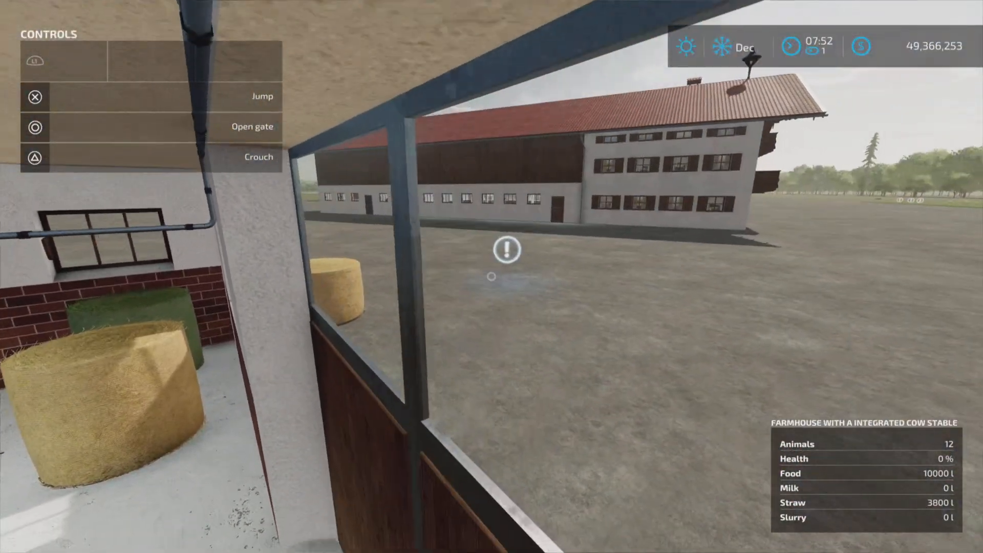
mouse_move(491, 276)
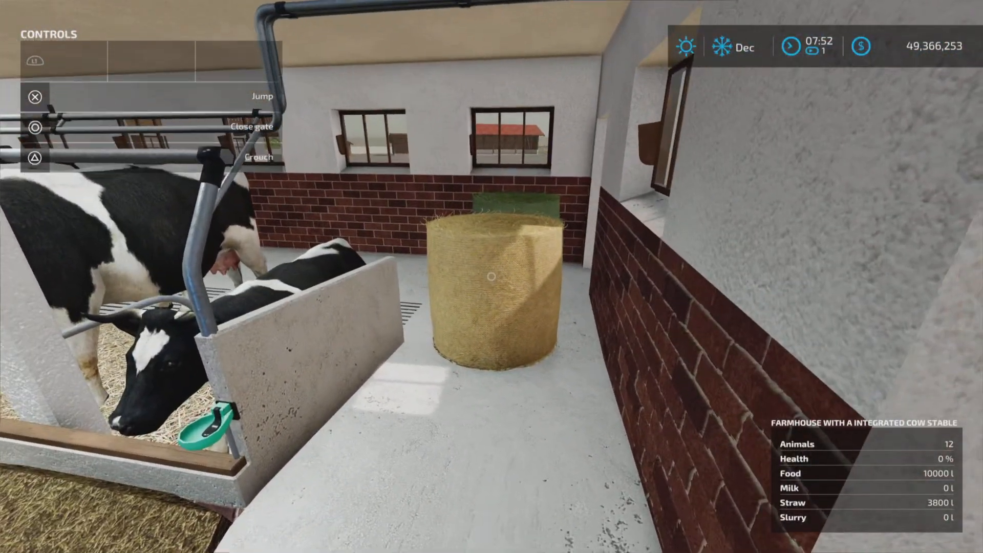
mouse_move(491, 277)
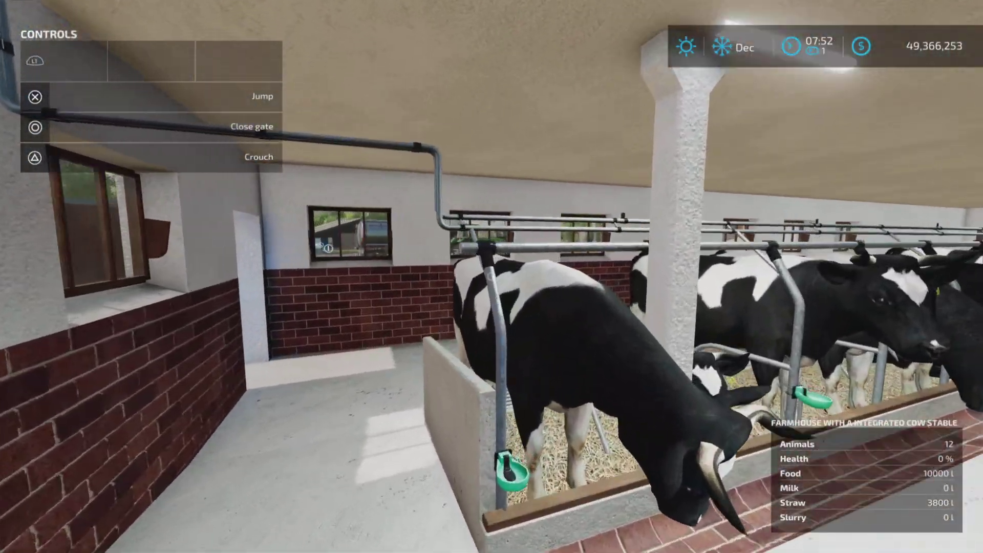
mouse_move(492, 277)
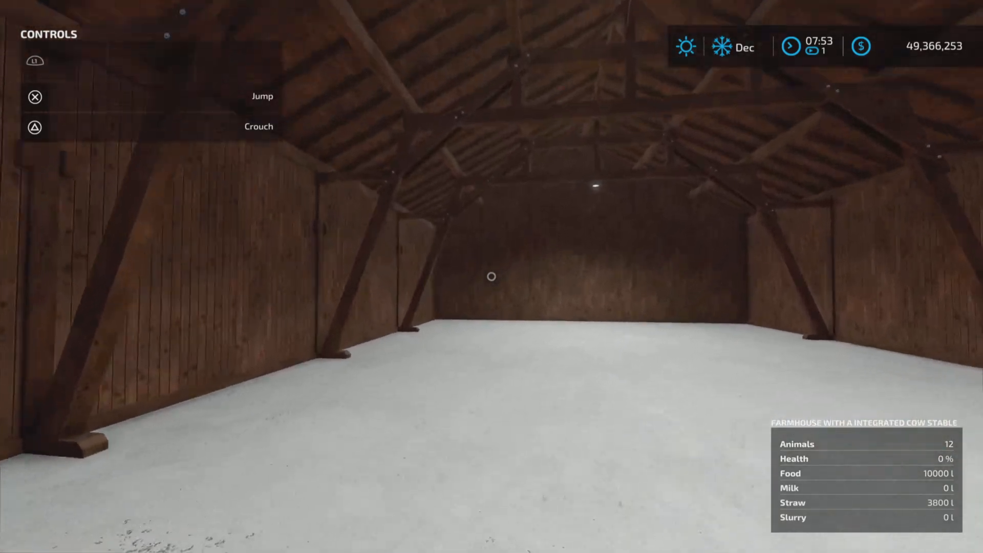
mouse_move(491, 277)
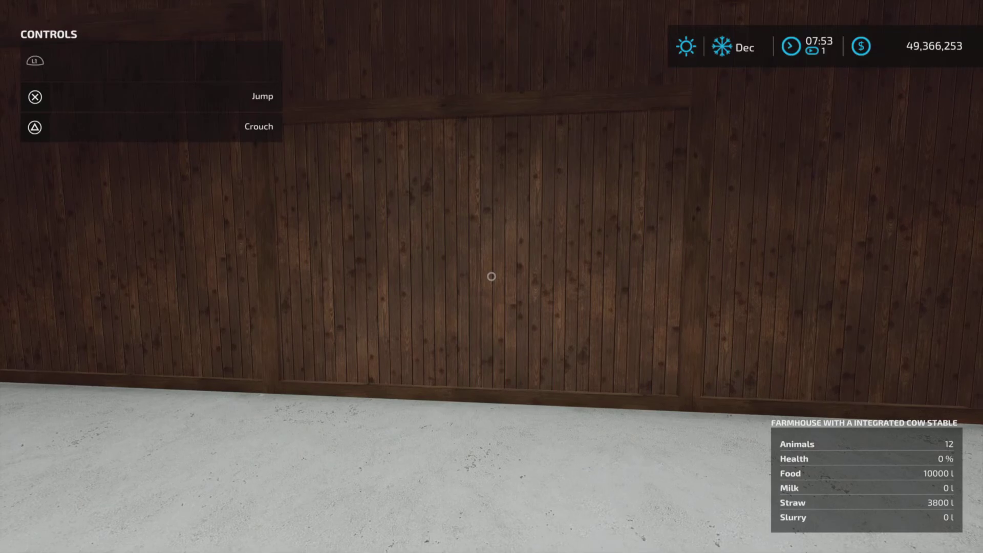
mouse_move(492, 275)
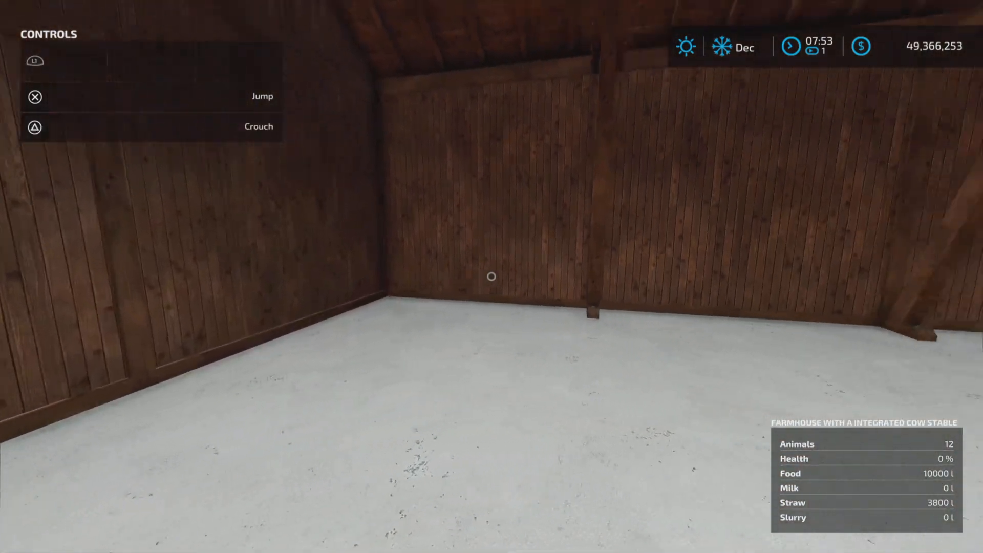
mouse_move(491, 276)
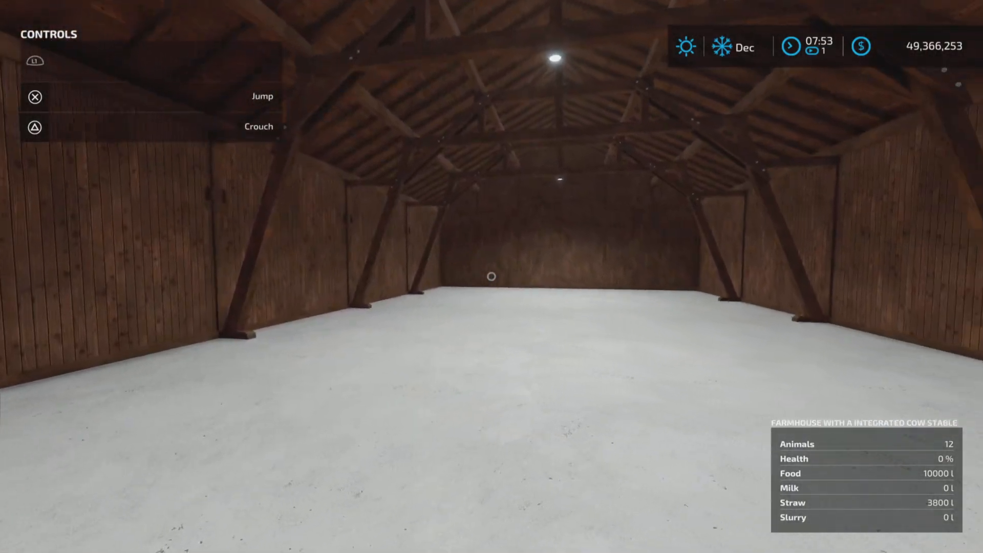
mouse_move(491, 276)
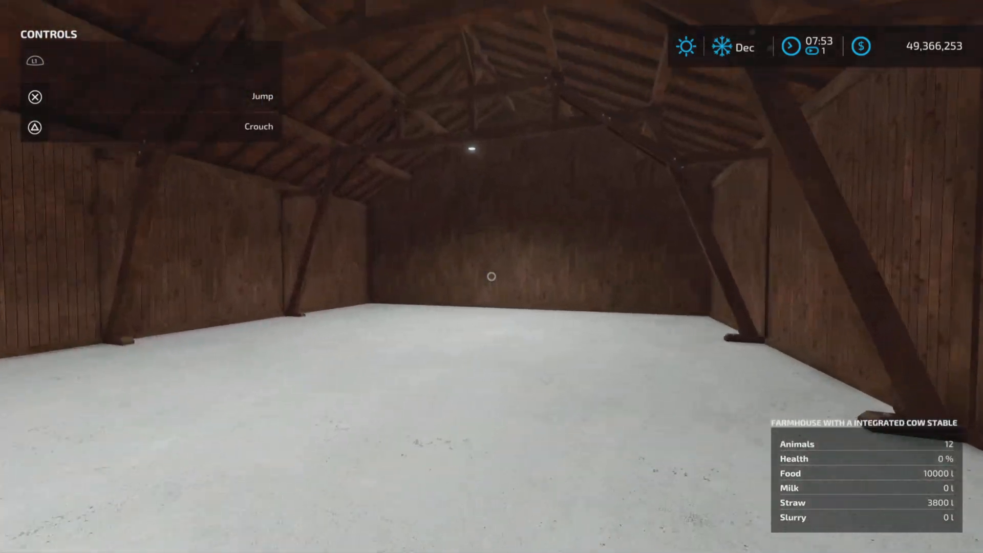
mouse_move(491, 277)
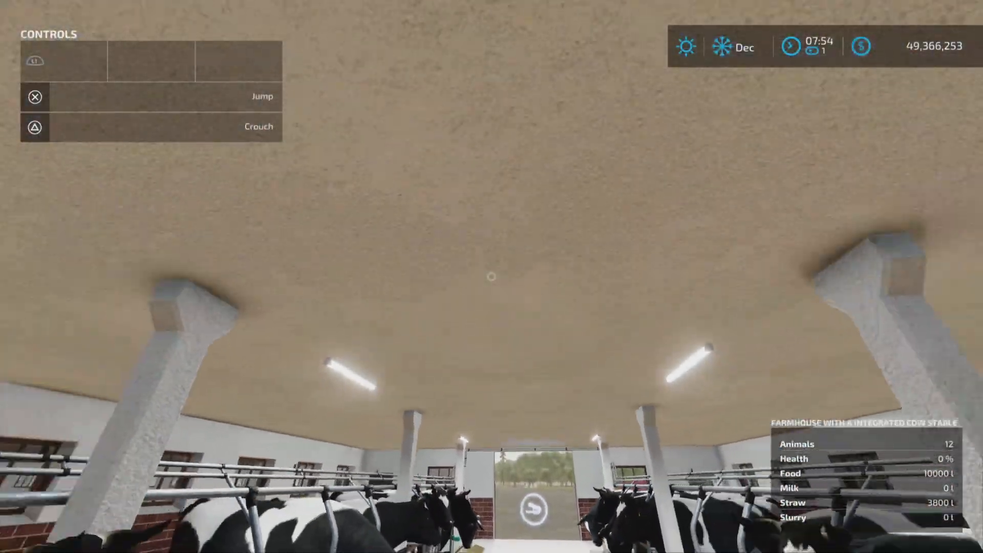
mouse_move(491, 277)
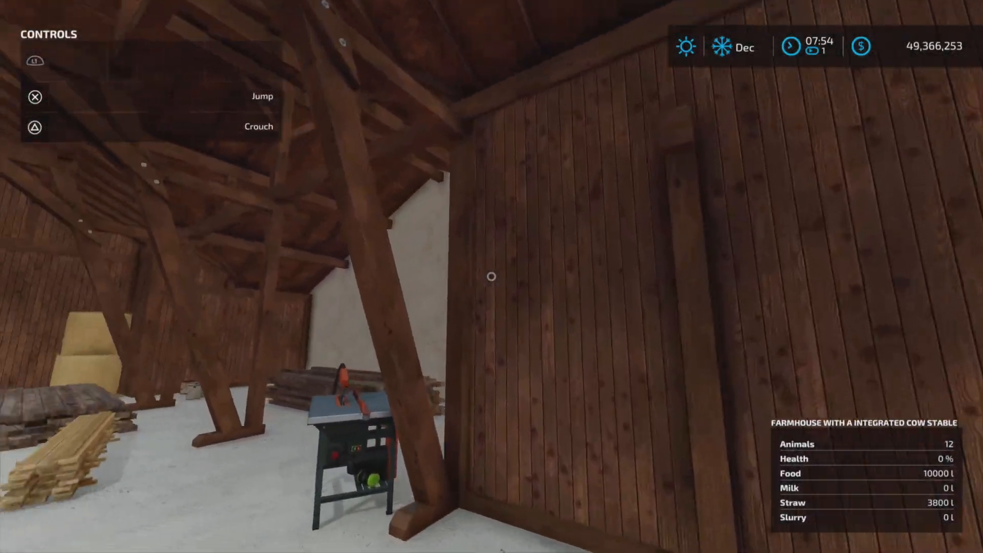
mouse_move(492, 277)
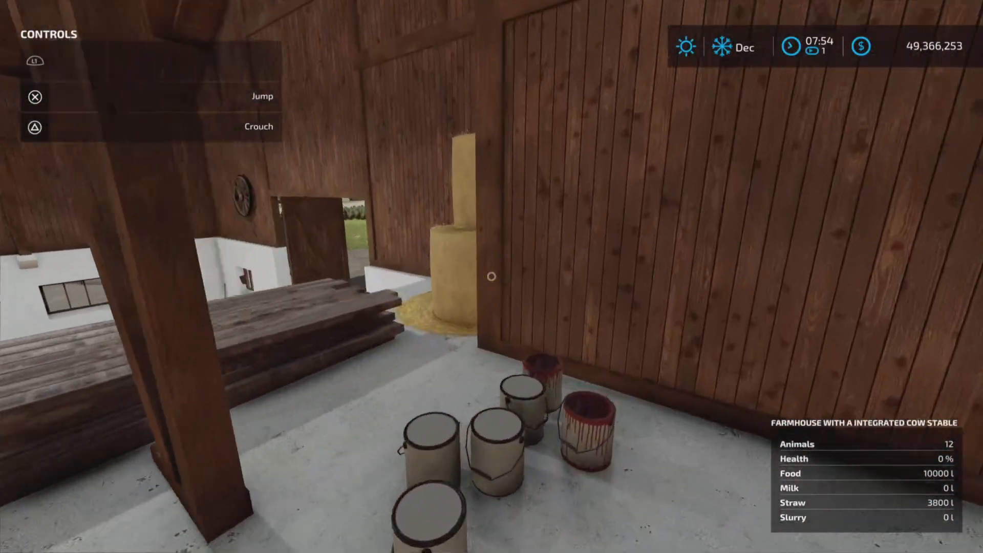
mouse_move(491, 276)
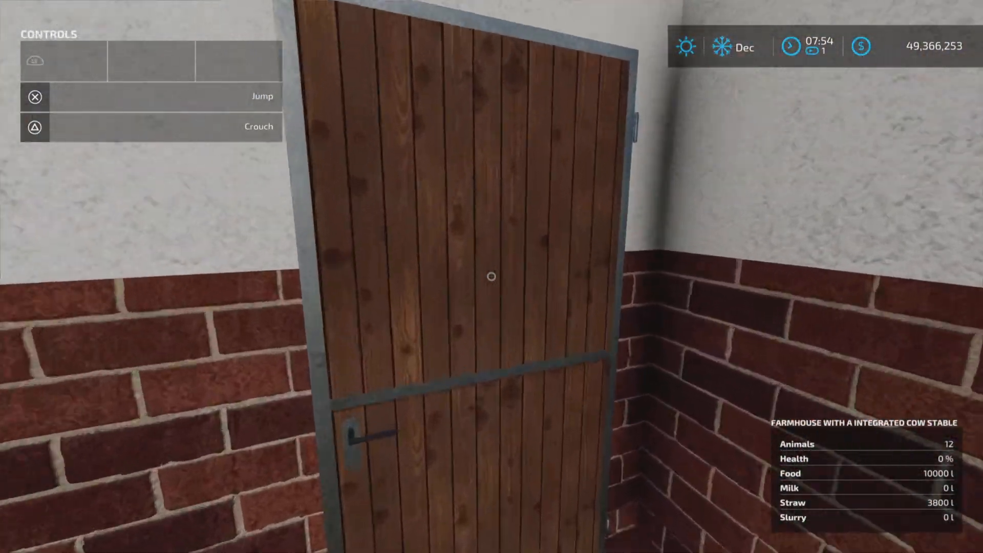
mouse_move(492, 276)
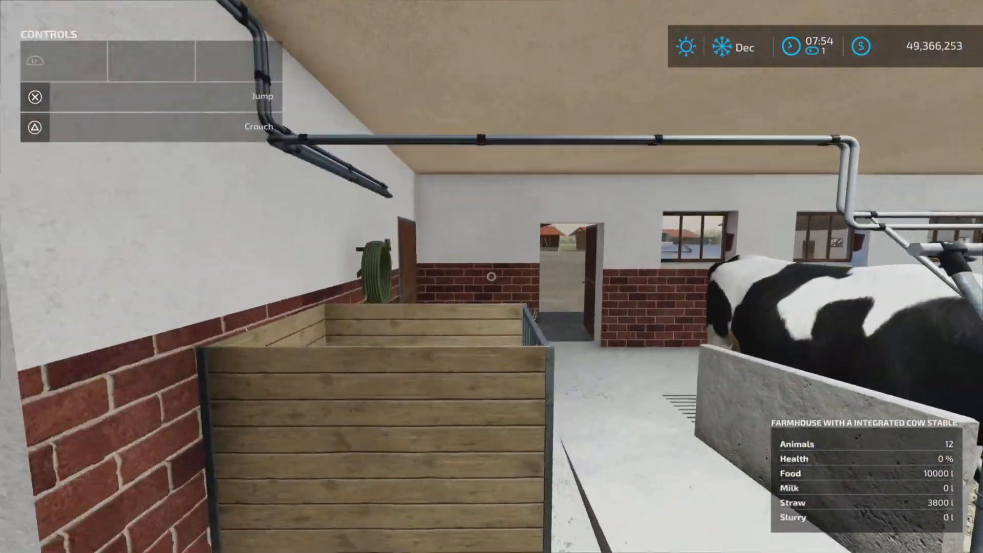
mouse_move(491, 276)
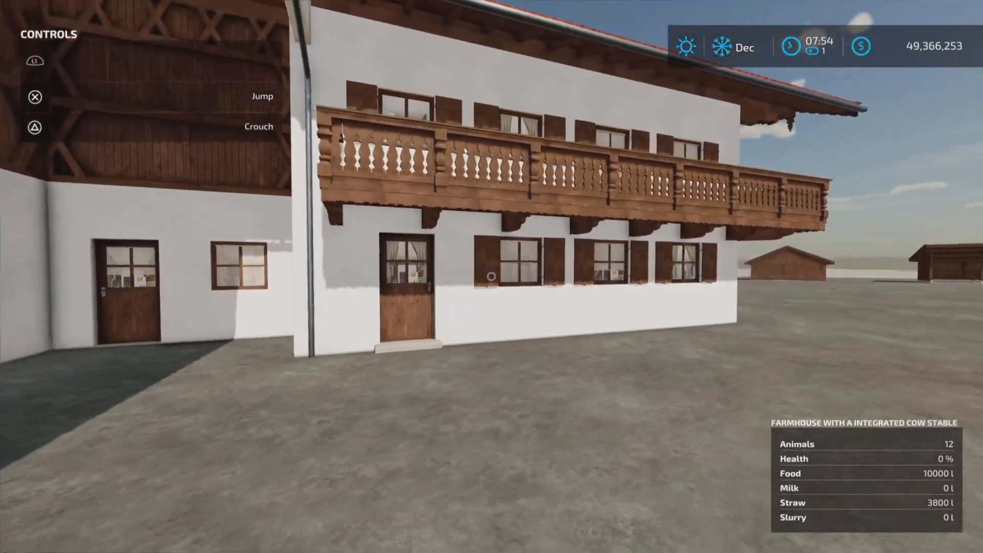
mouse_move(491, 276)
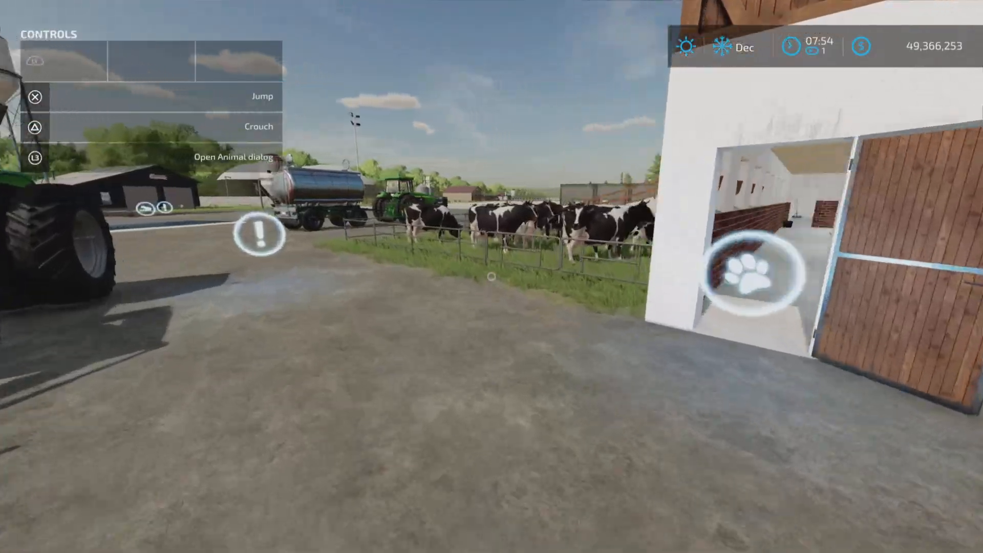
mouse_move(491, 277)
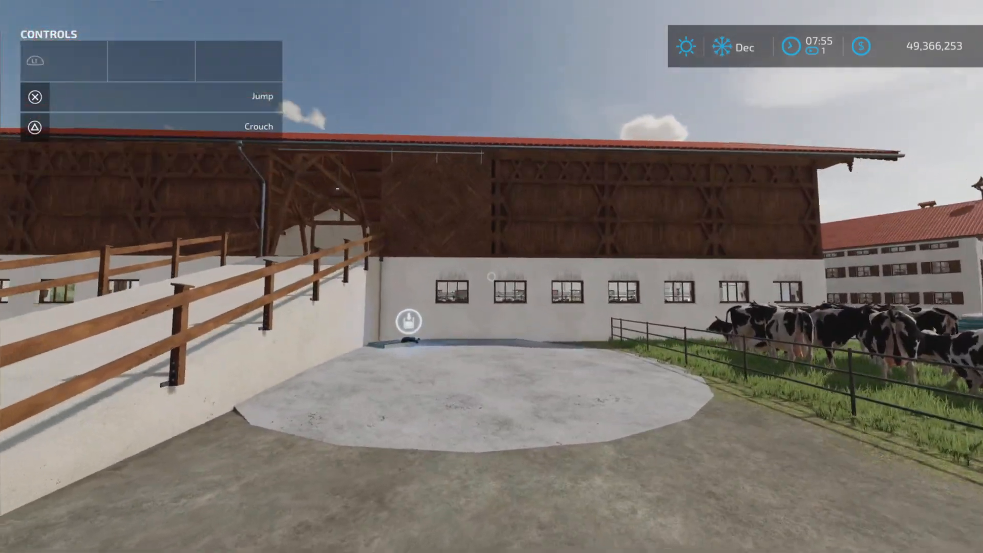
mouse_move(491, 277)
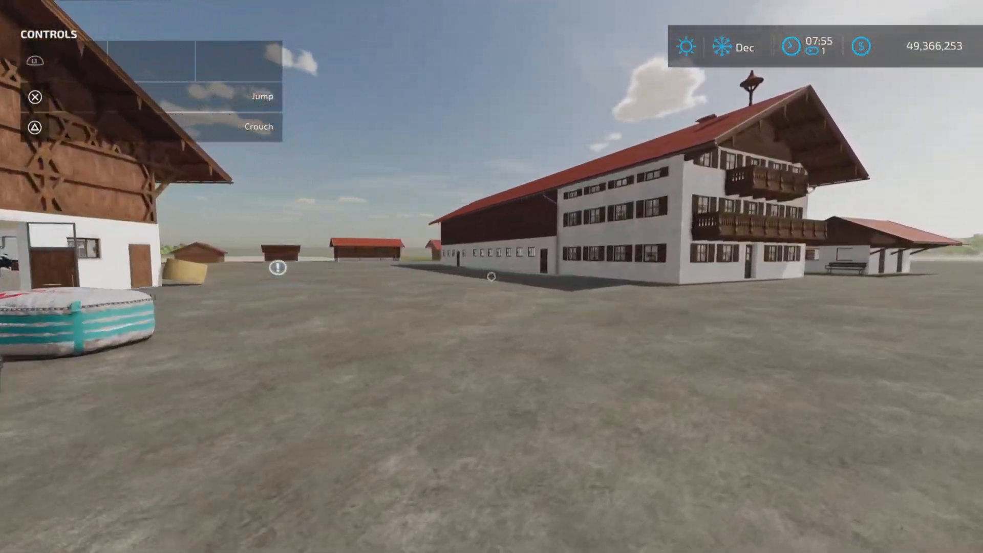
mouse_move(491, 276)
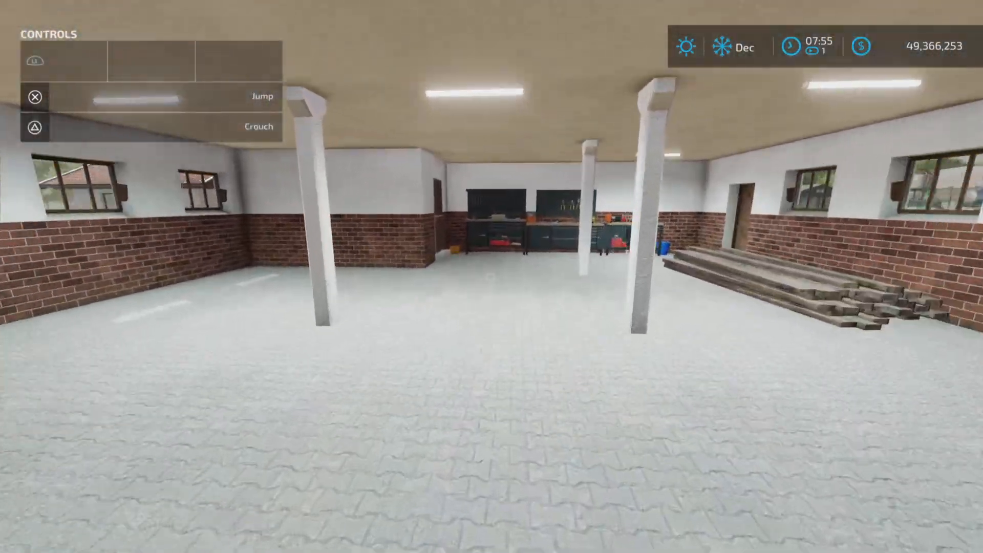
mouse_move(491, 277)
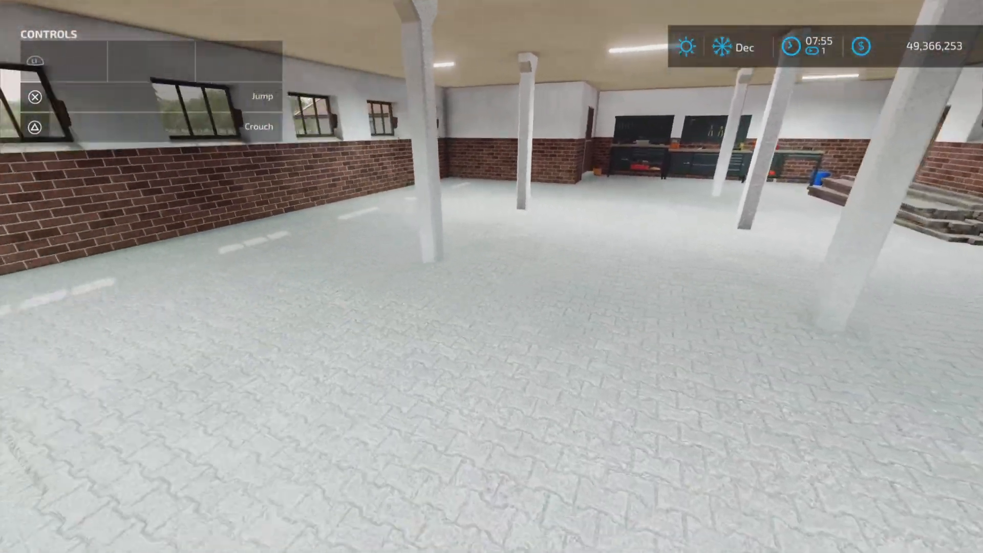
mouse_move(491, 277)
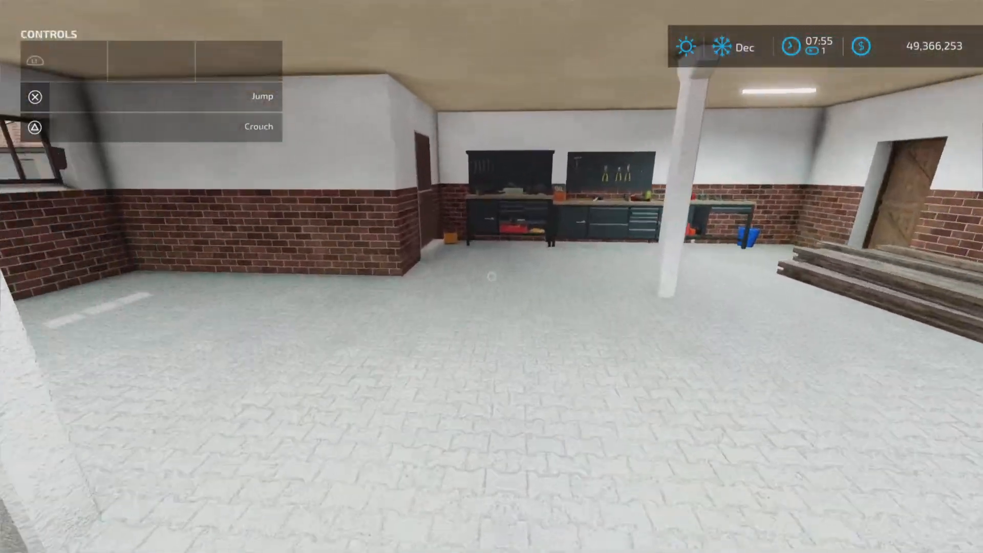
mouse_move(492, 276)
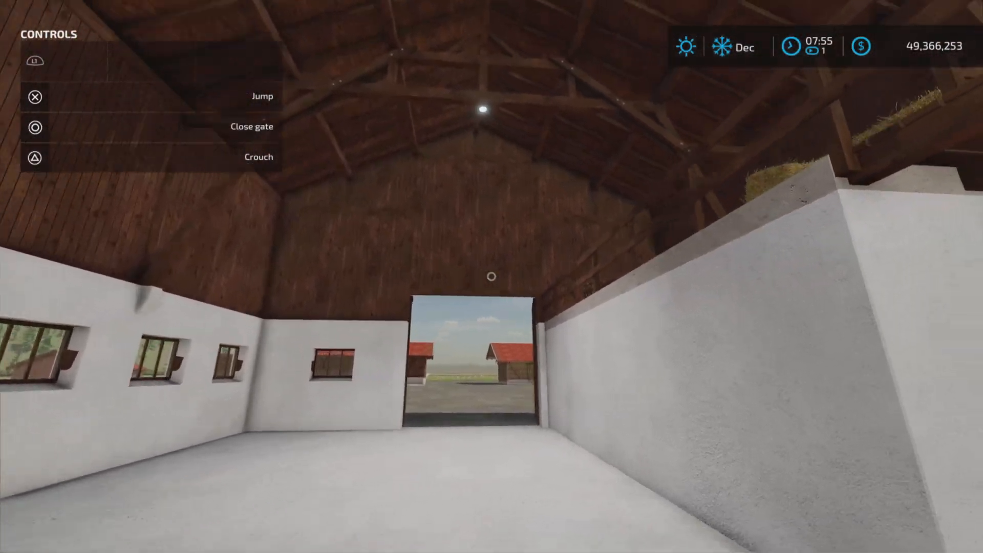
mouse_move(491, 276)
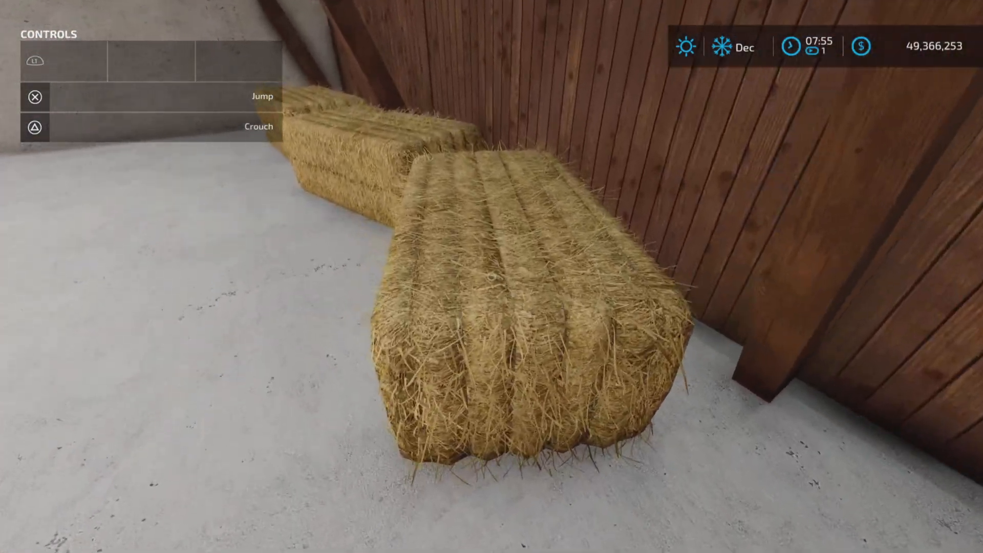
mouse_move(491, 276)
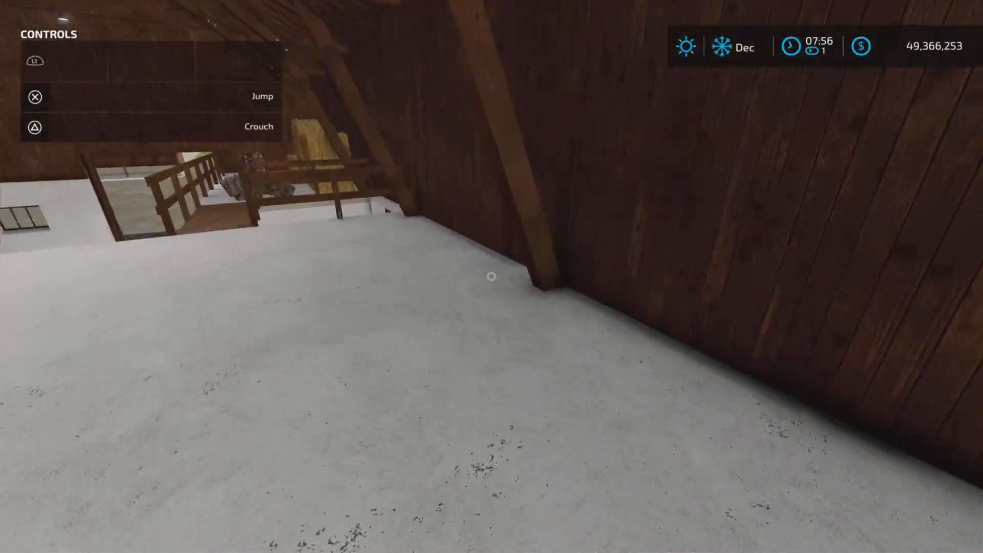
mouse_move(491, 277)
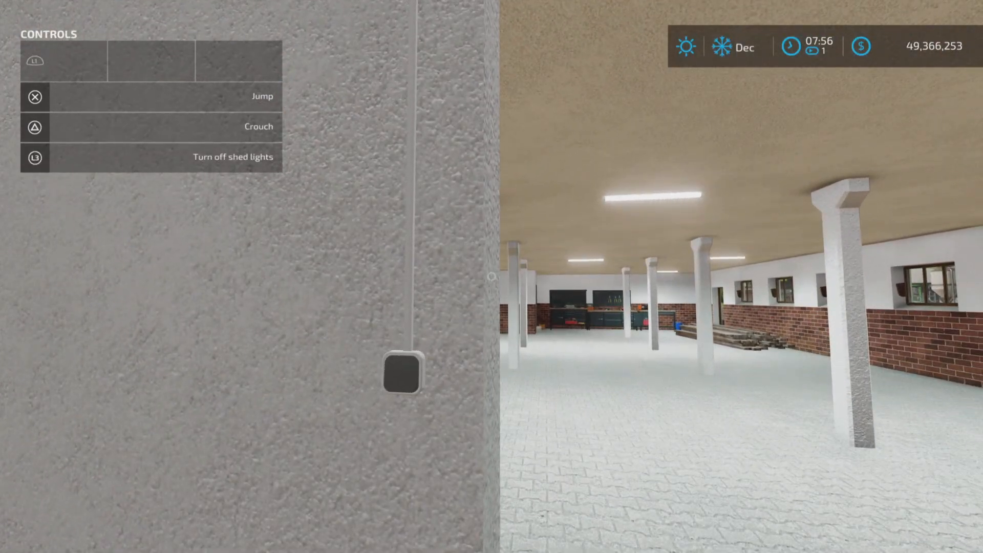
mouse_move(492, 277)
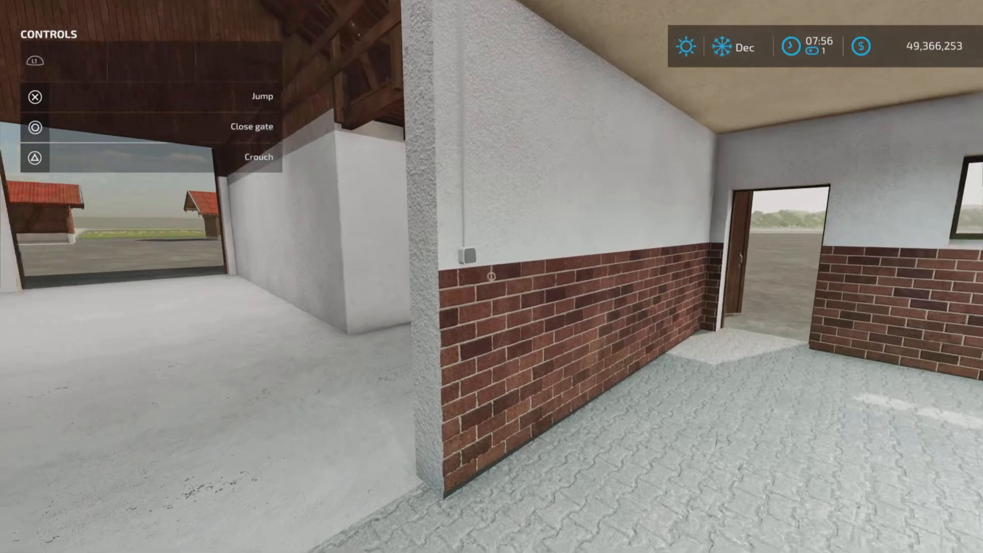
mouse_move(491, 277)
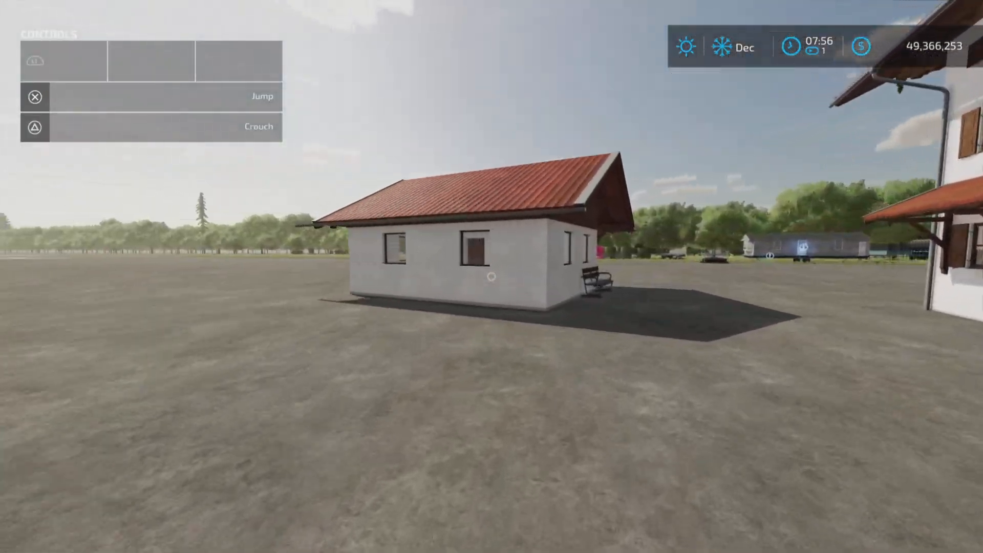
mouse_move(491, 277)
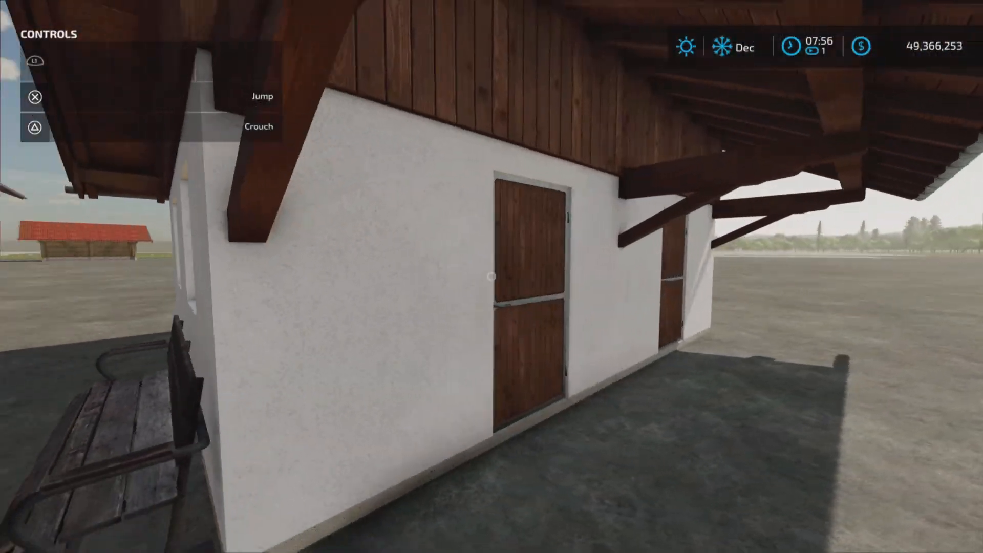
mouse_move(492, 276)
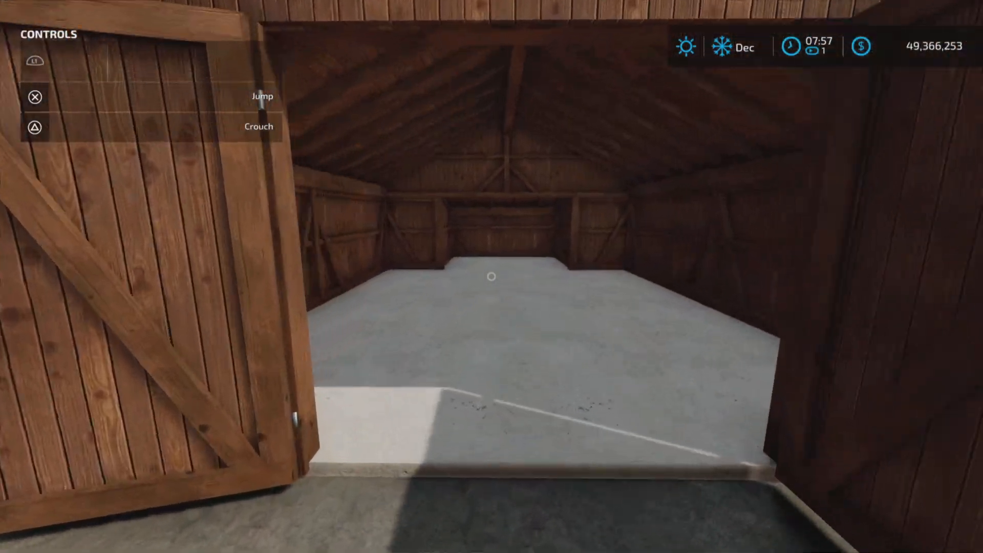
mouse_move(491, 277)
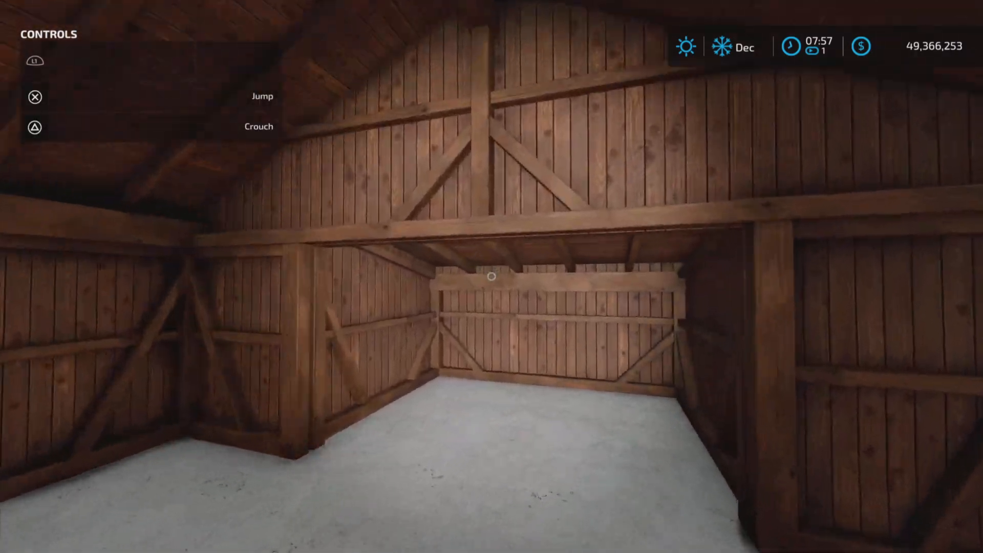
mouse_move(492, 276)
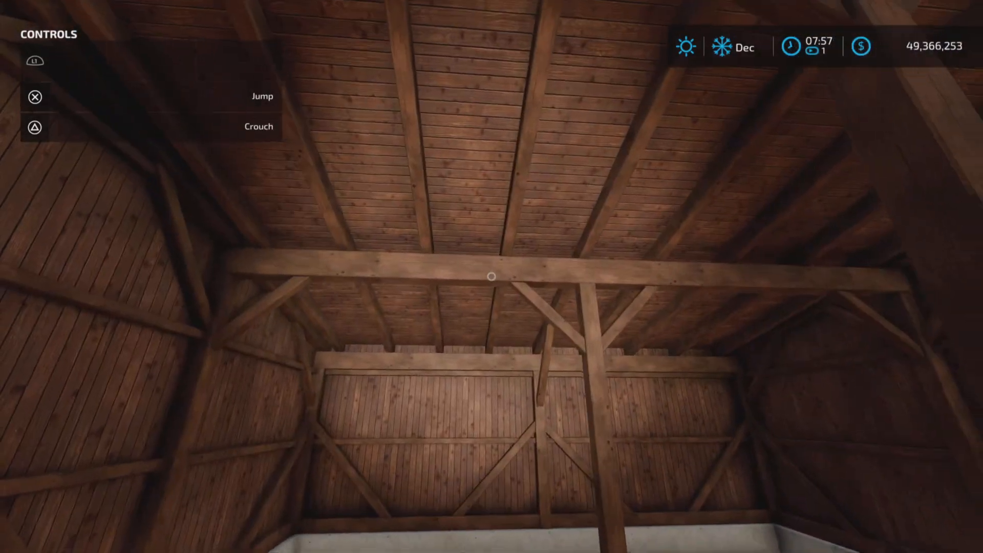
mouse_move(491, 276)
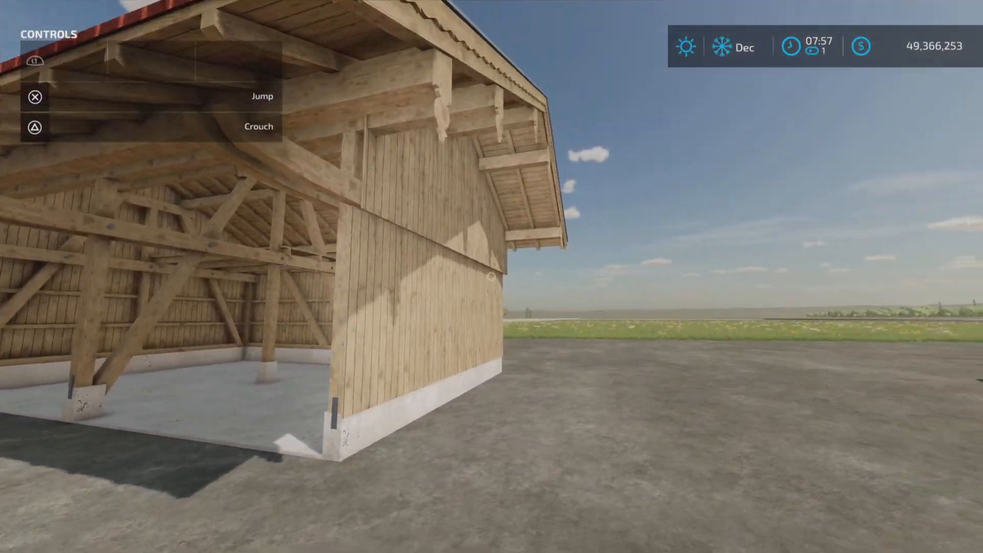
mouse_move(492, 277)
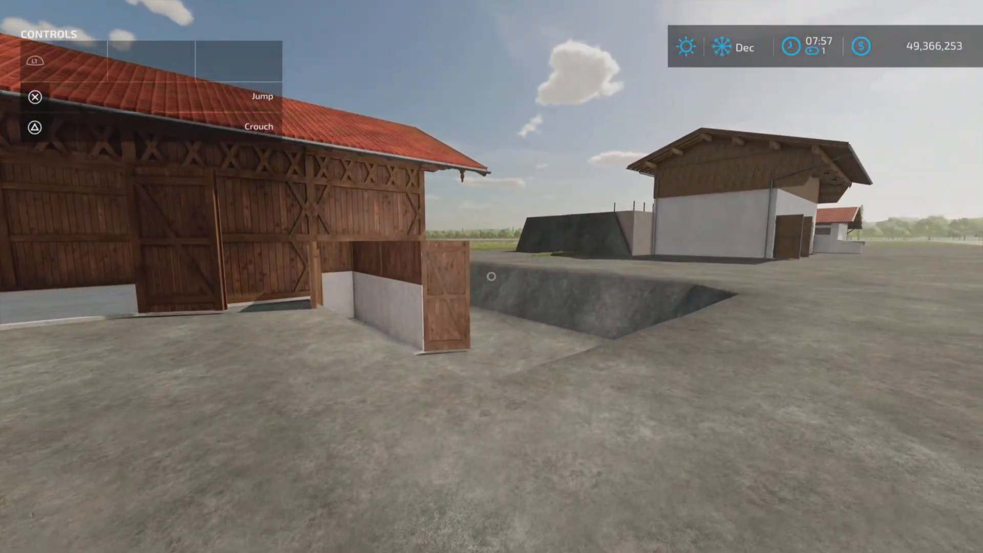
mouse_move(492, 276)
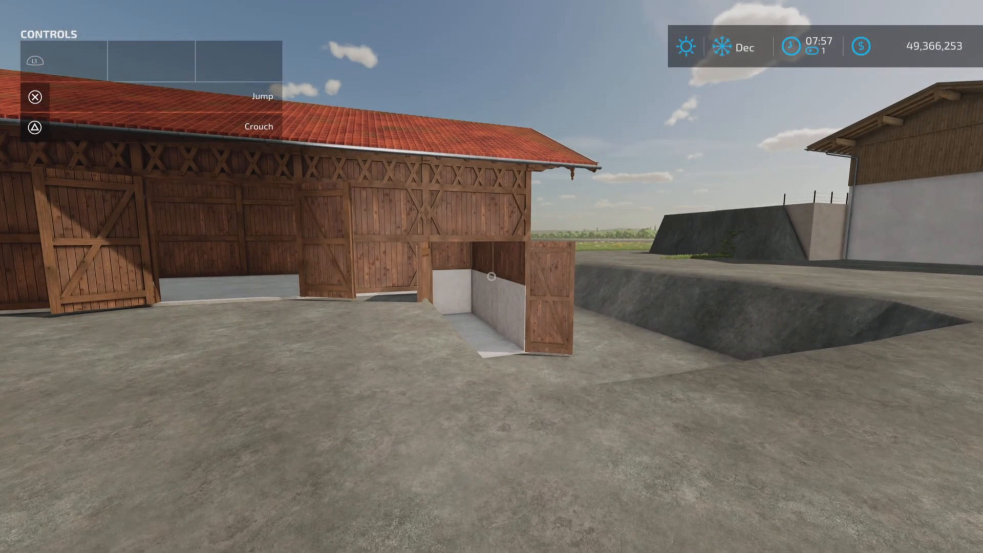
mouse_move(492, 276)
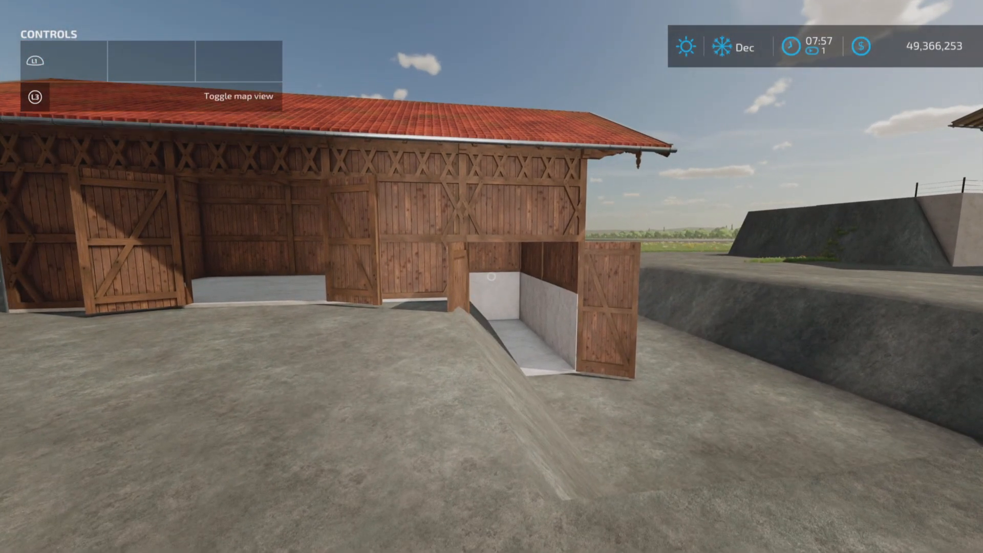
mouse_move(491, 276)
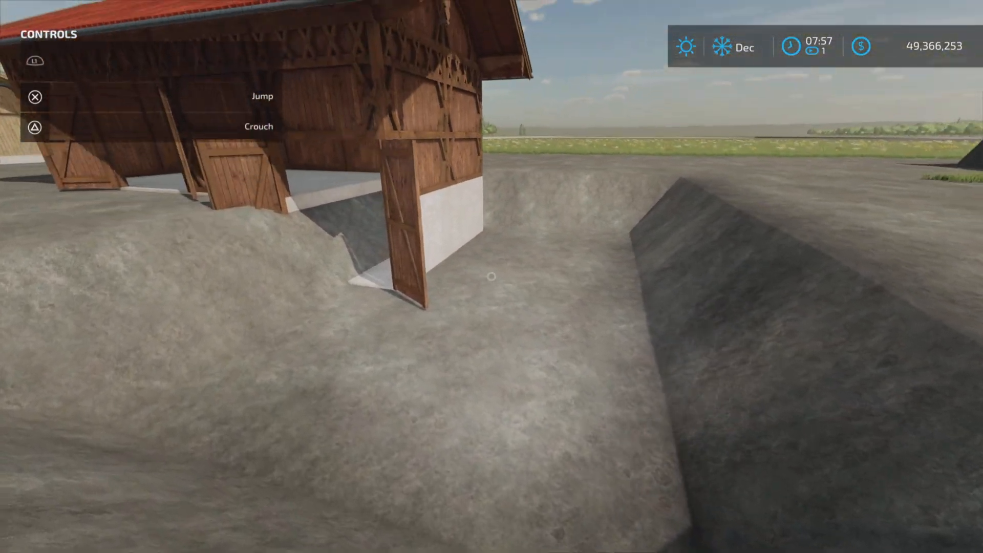
mouse_move(492, 275)
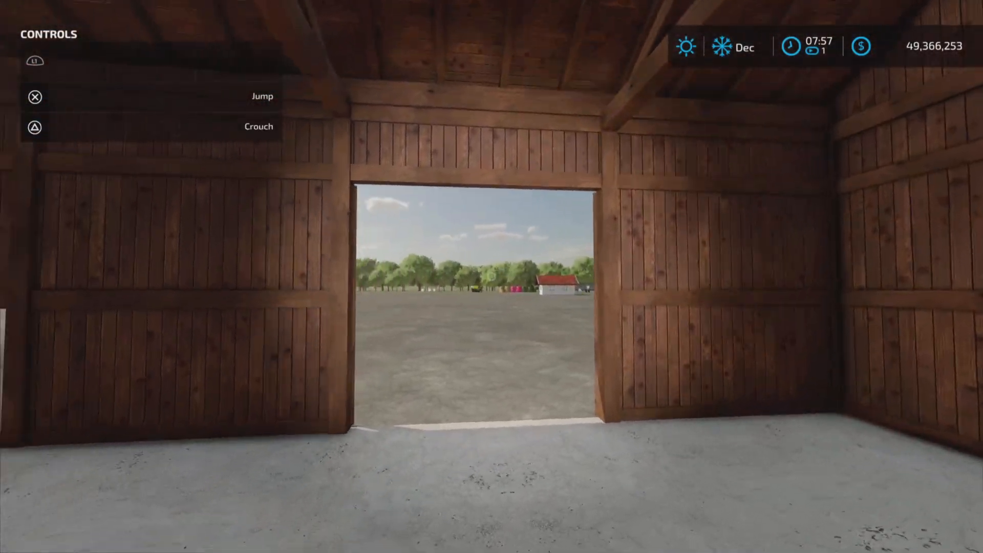
mouse_move(491, 276)
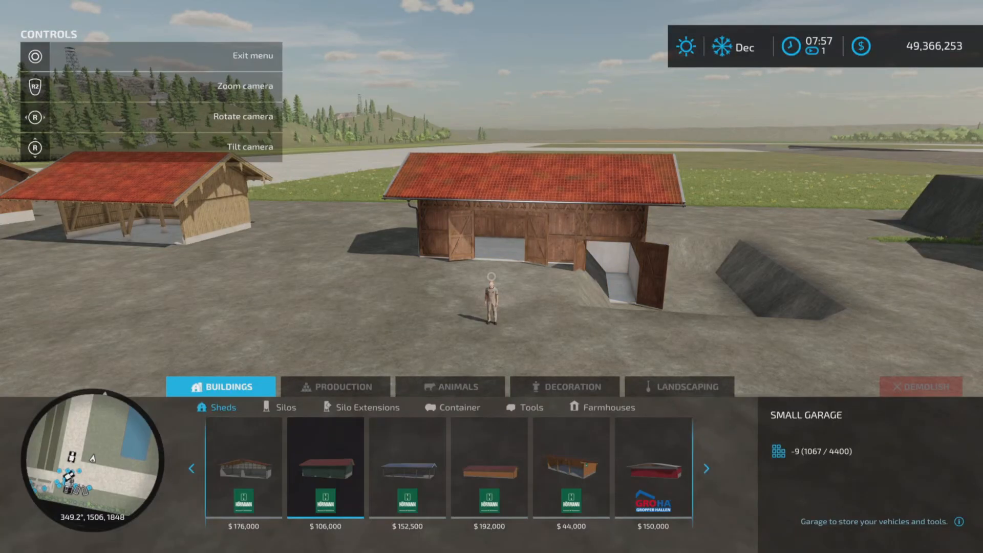
- View the big wooden garage, then page to the Bavarian sheds and select the Bavarian Machine Hall
left_click(488, 469)
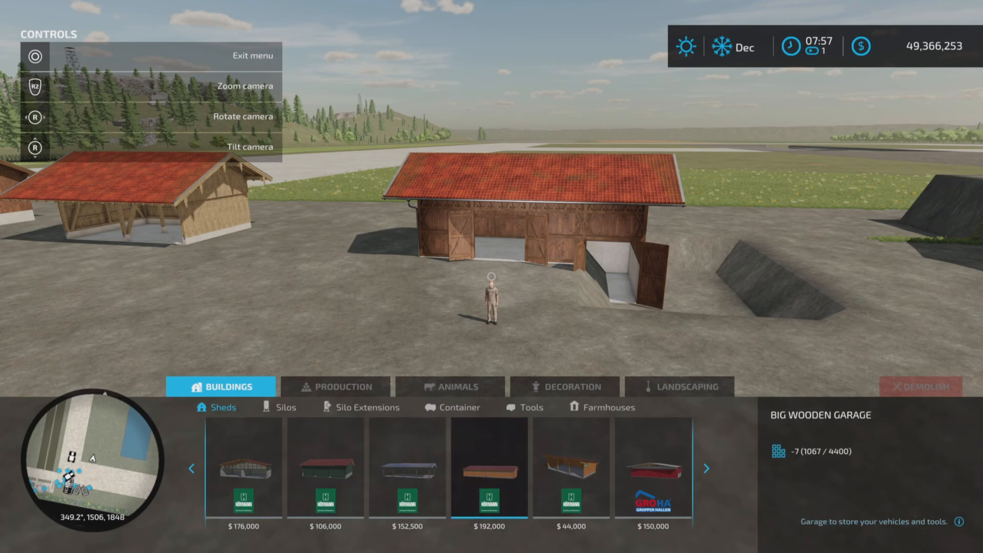
left_click(707, 469)
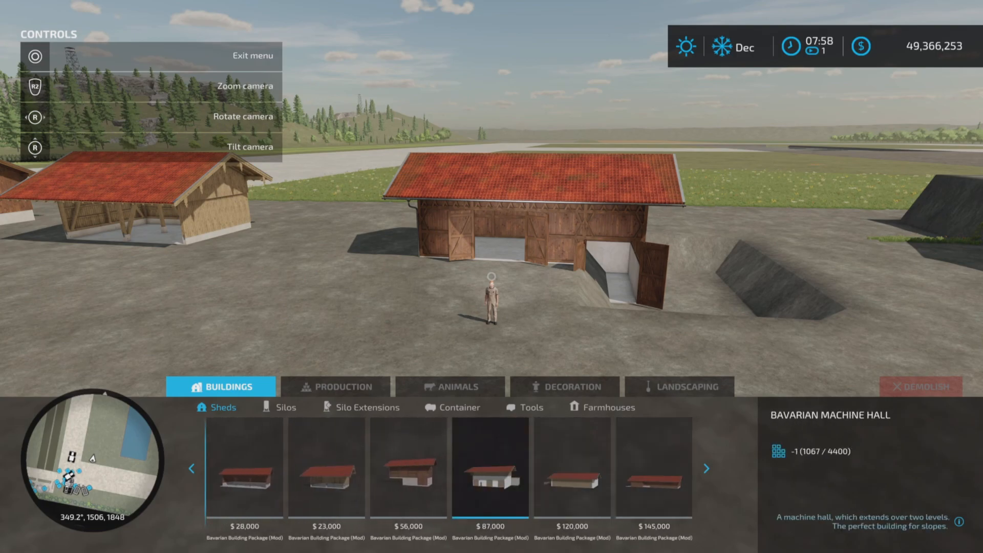
left_click(408, 468)
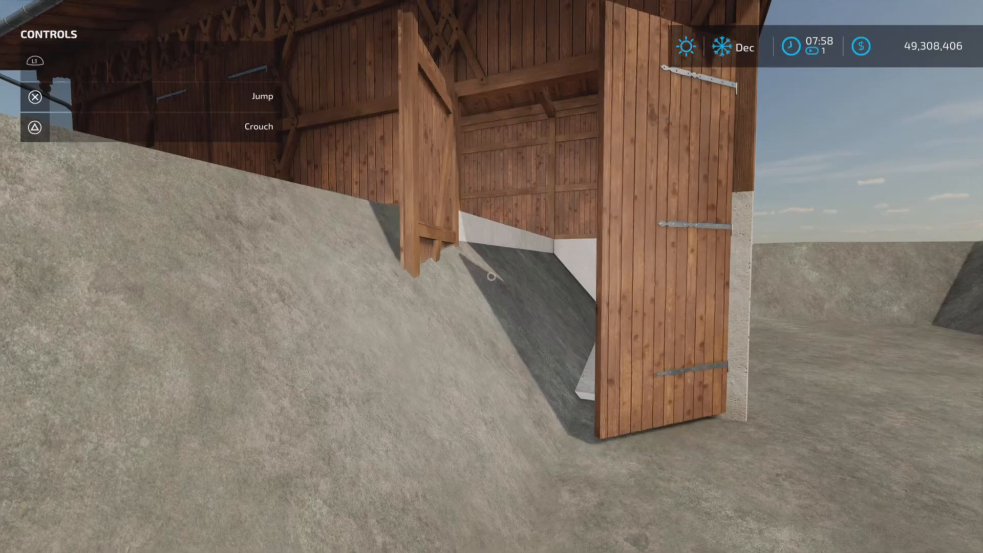
mouse_move(491, 276)
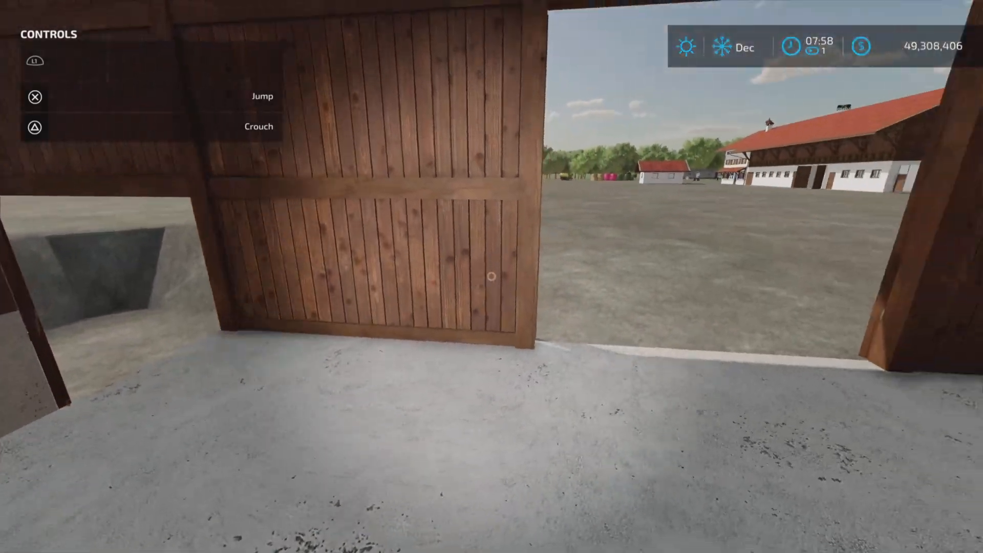
mouse_move(492, 276)
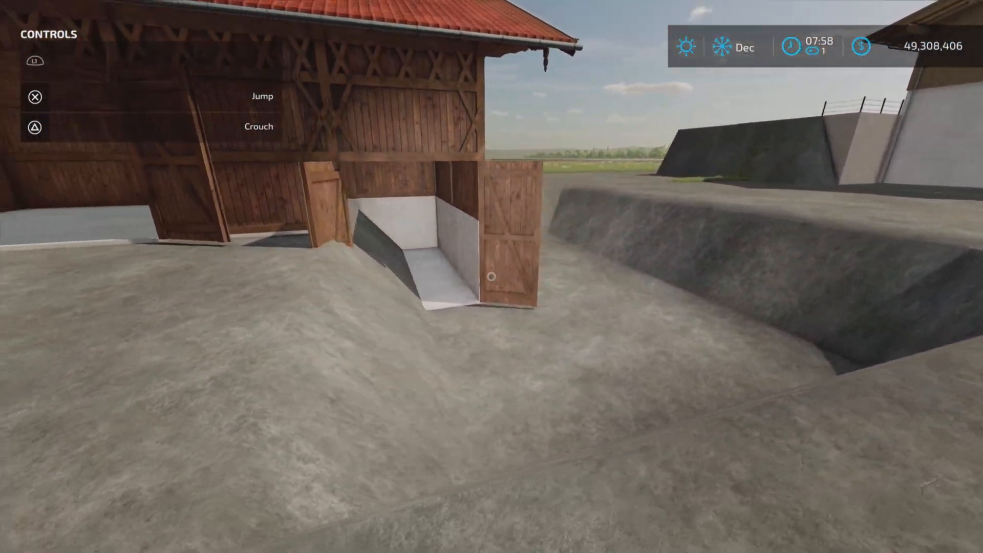
mouse_move(492, 277)
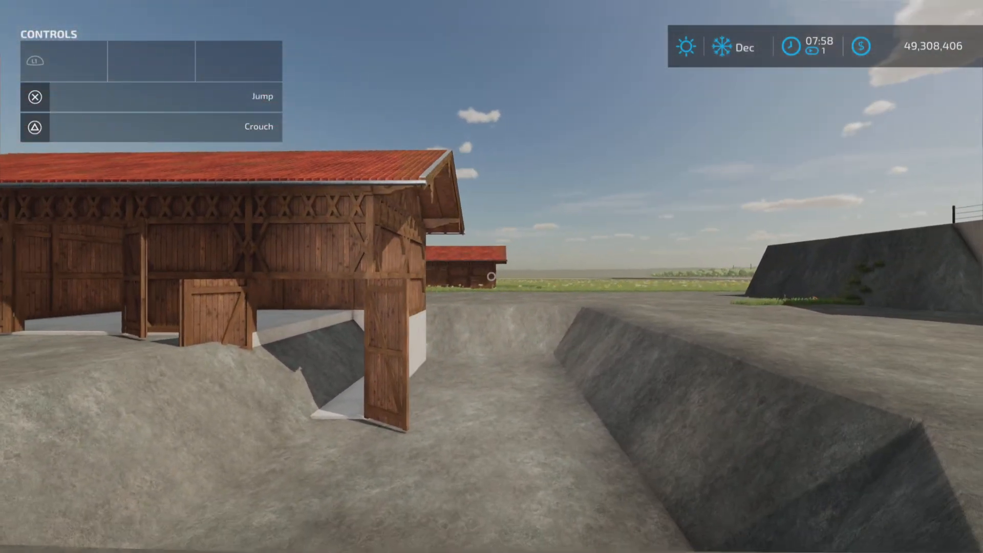
mouse_move(492, 276)
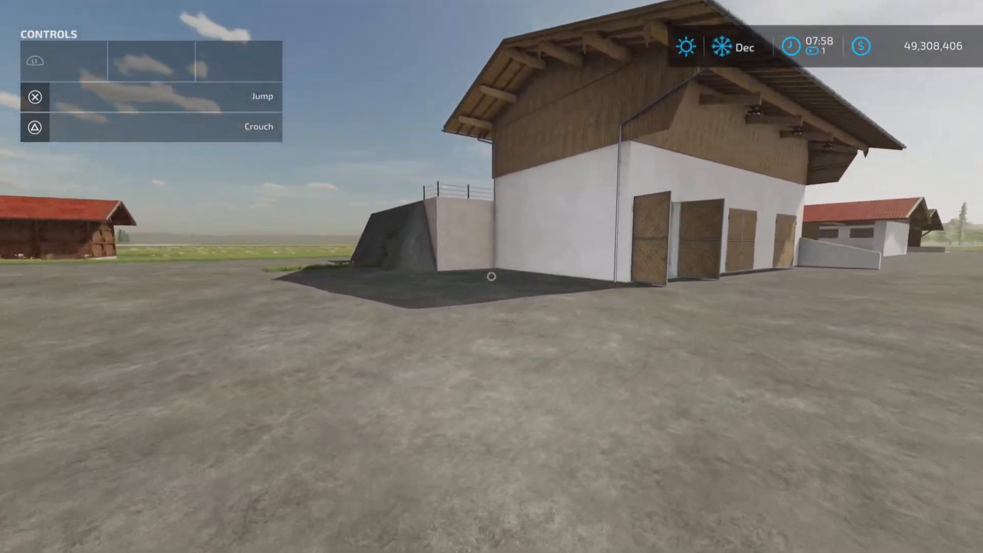
mouse_move(492, 276)
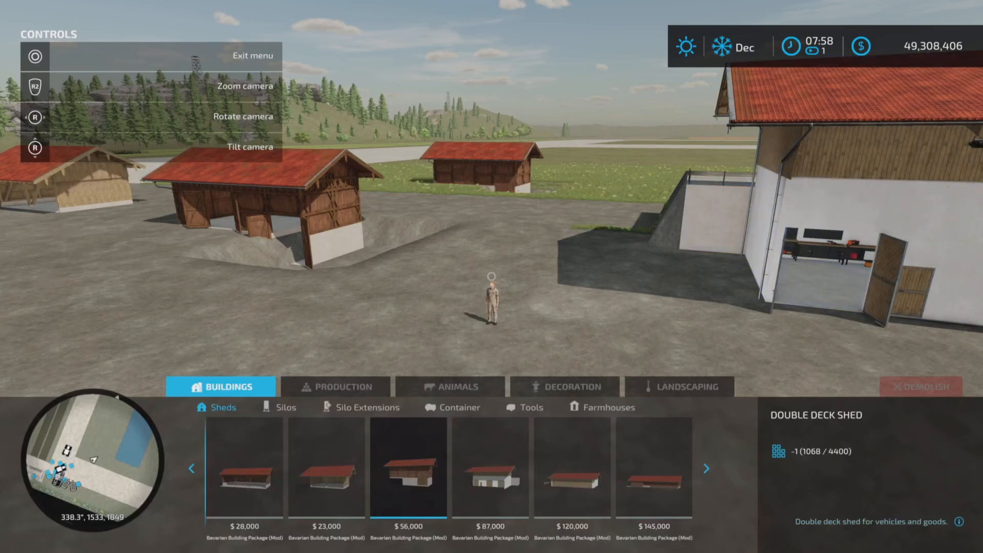
- View the Bavarian Machine Hall's details in the Sheds list
left_click(491, 468)
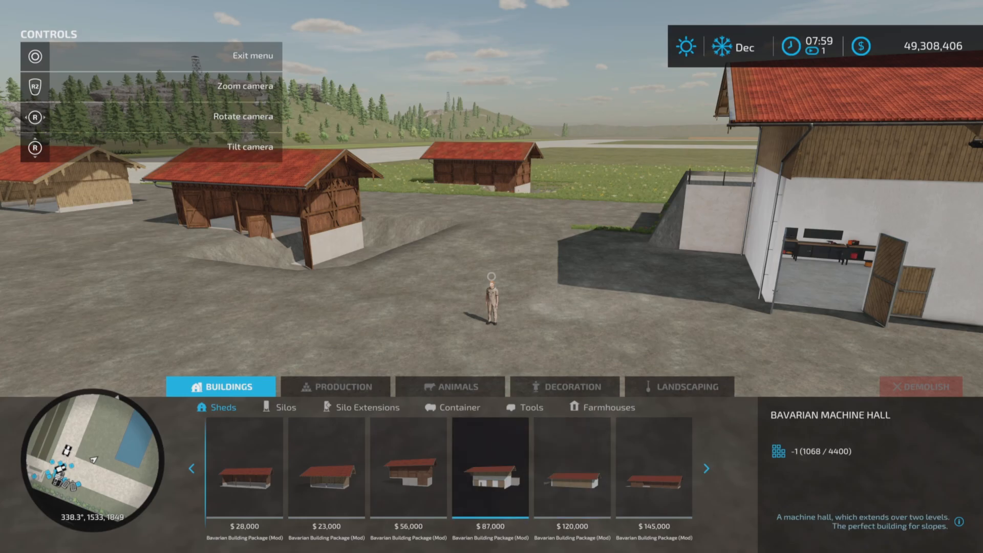
left_click(490, 468)
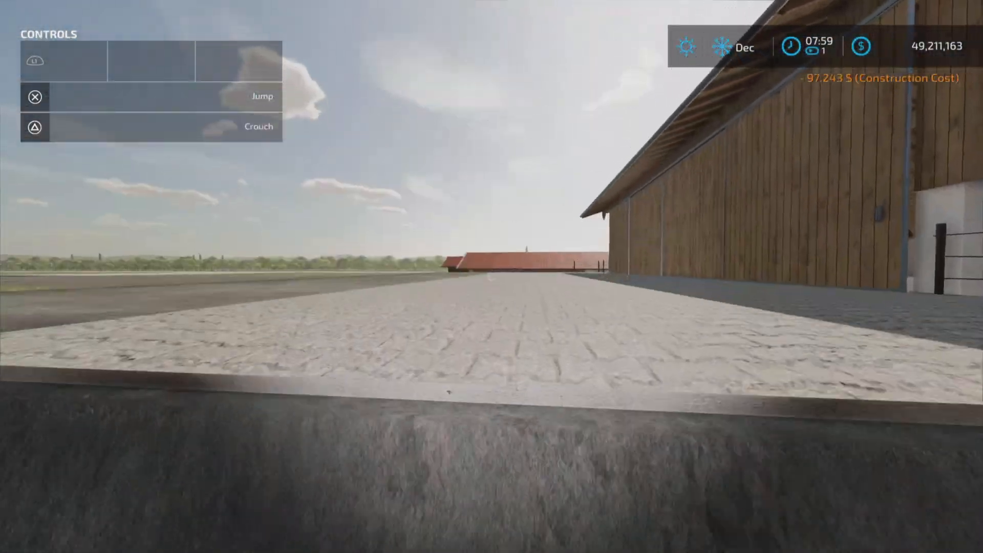
mouse_move(491, 276)
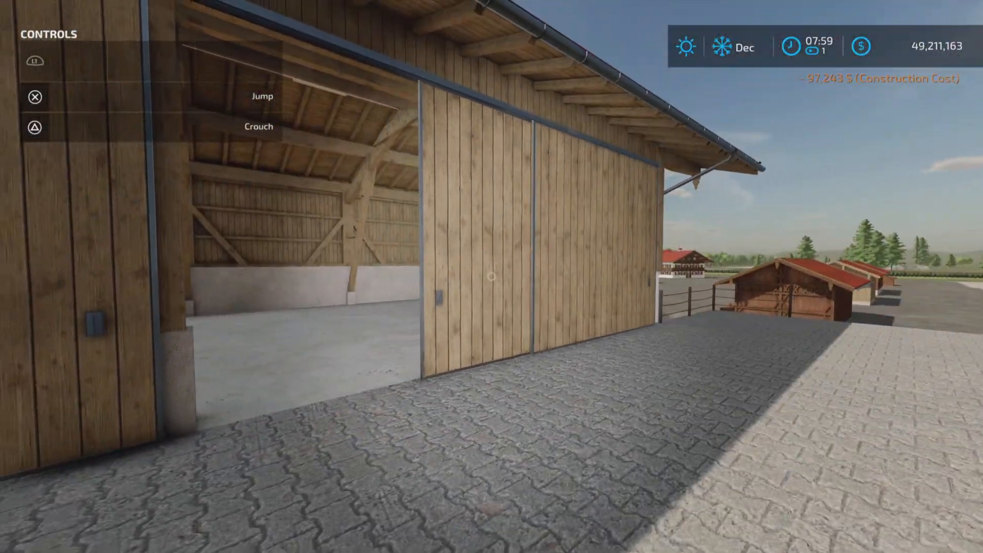
mouse_move(491, 277)
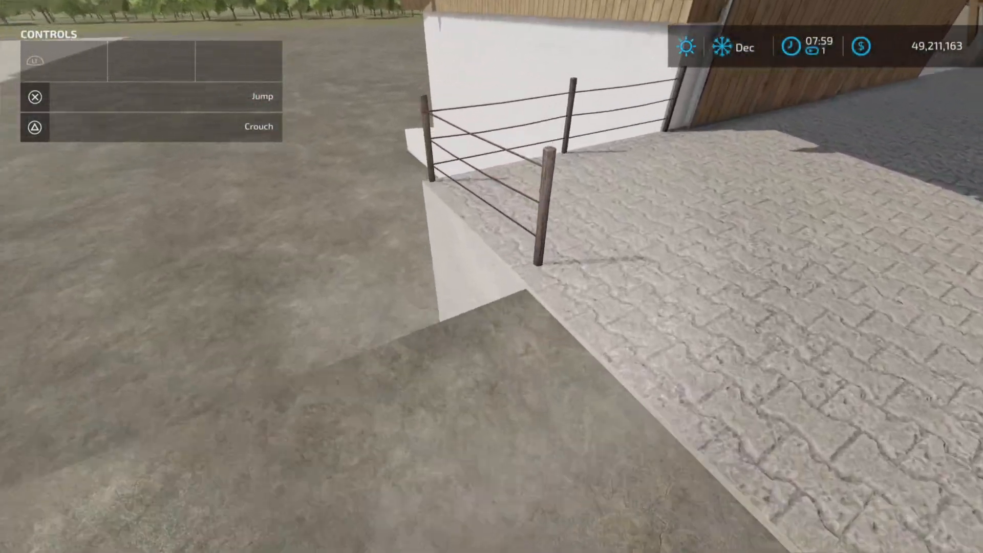
mouse_move(492, 276)
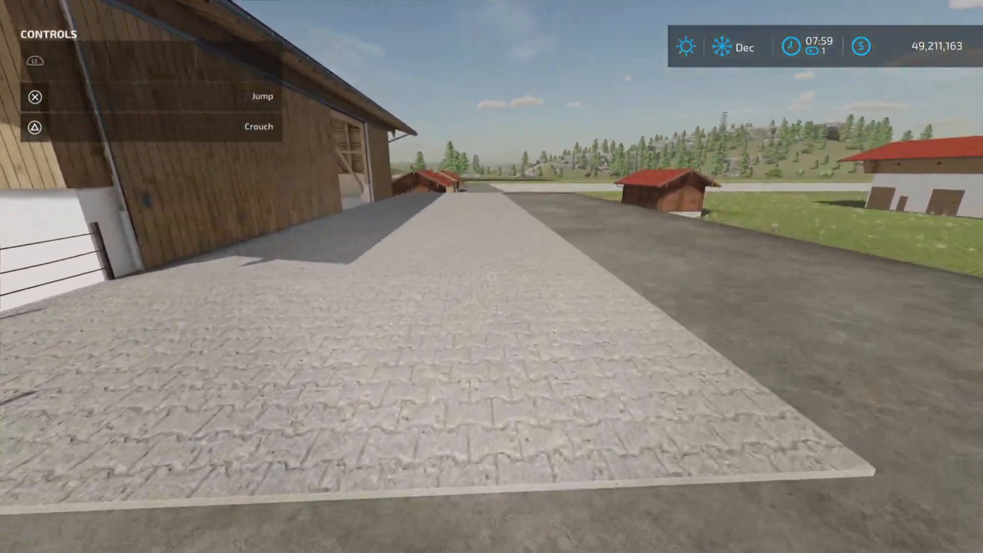
mouse_move(491, 277)
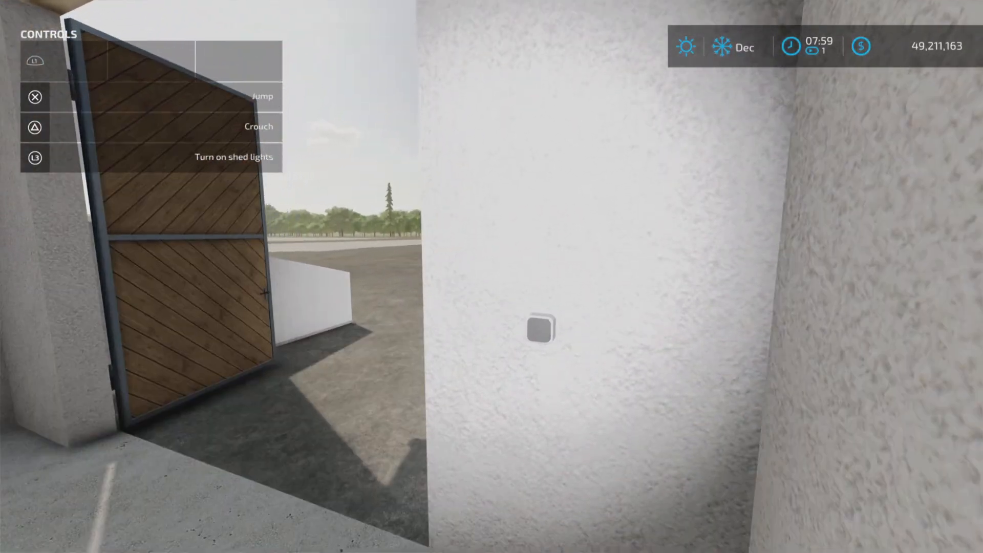
mouse_move(492, 277)
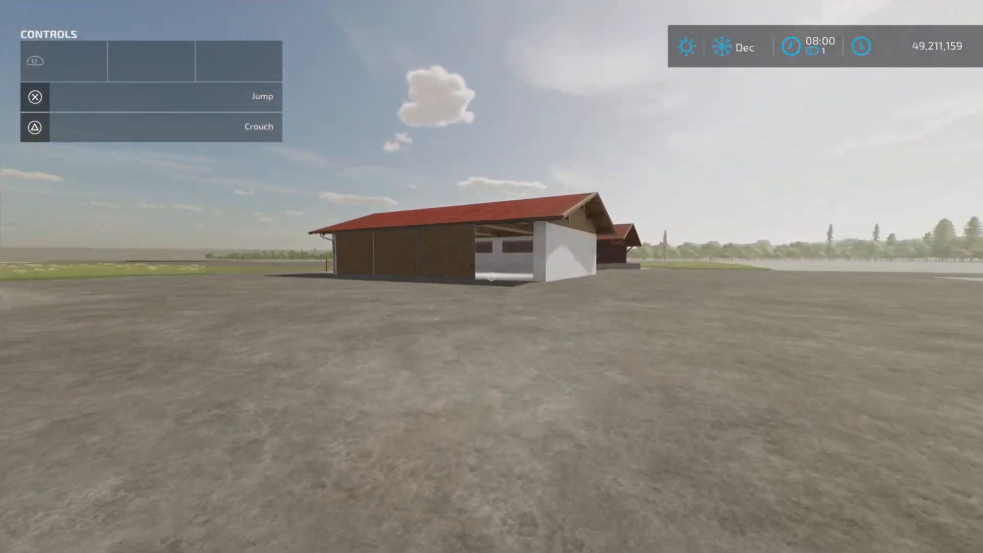
mouse_move(492, 276)
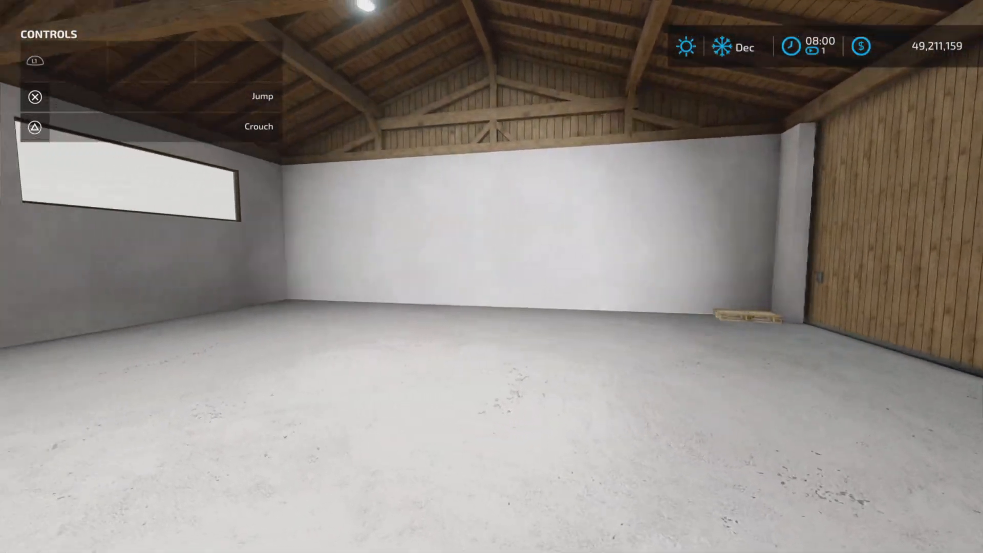
mouse_move(491, 276)
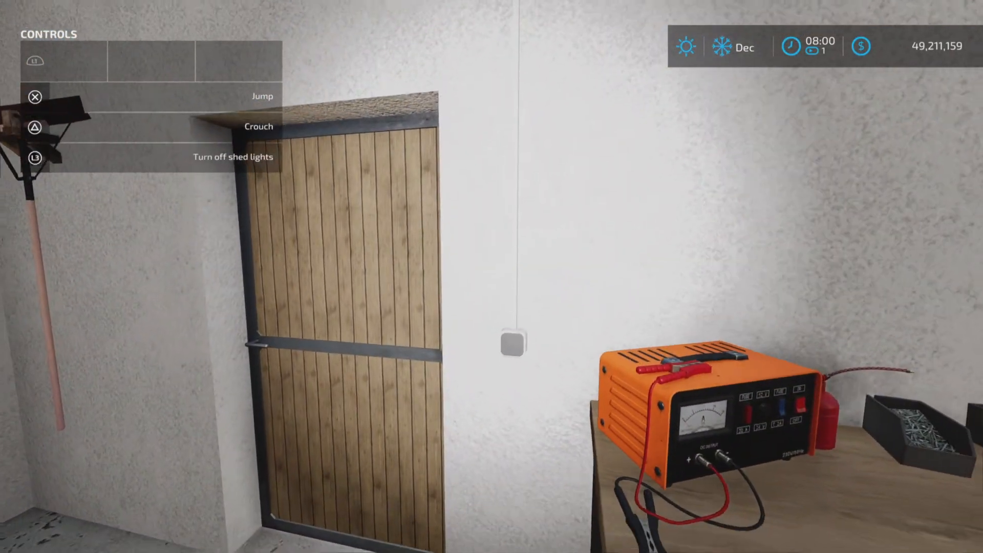
mouse_move(491, 276)
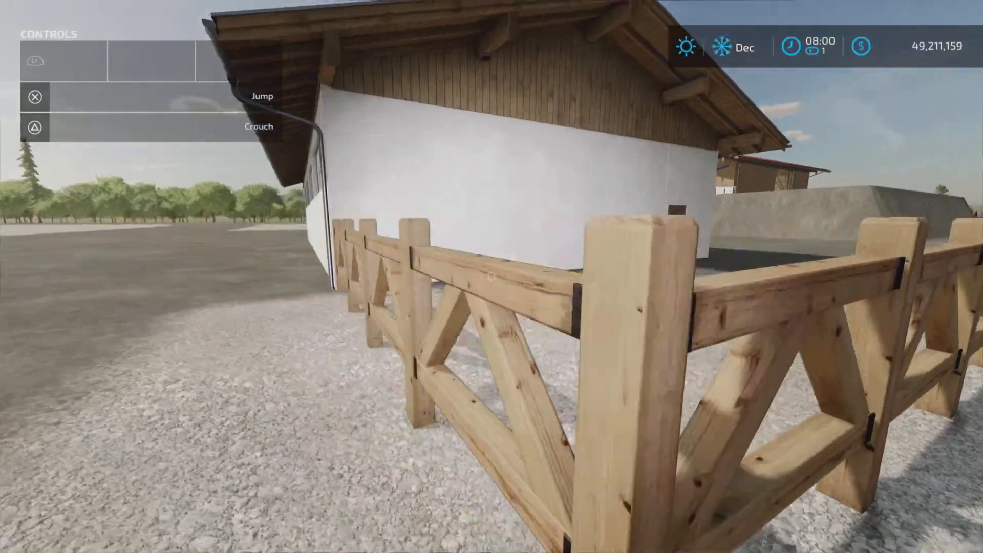
mouse_move(491, 277)
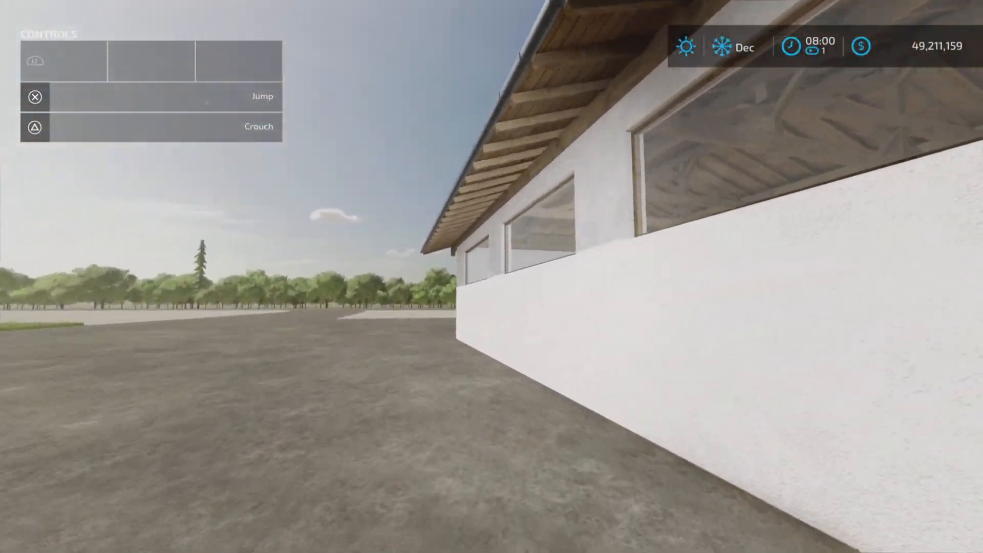
mouse_move(491, 276)
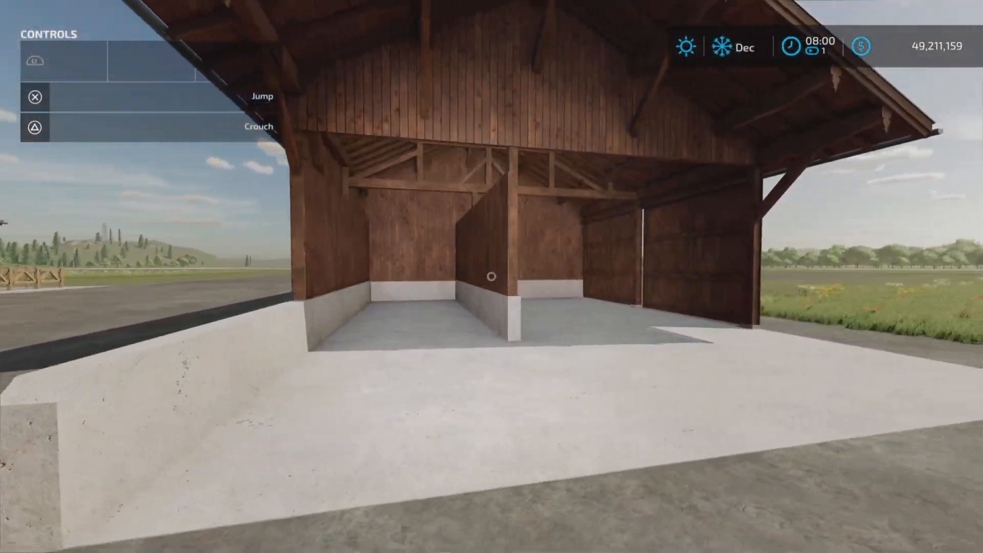
mouse_move(492, 277)
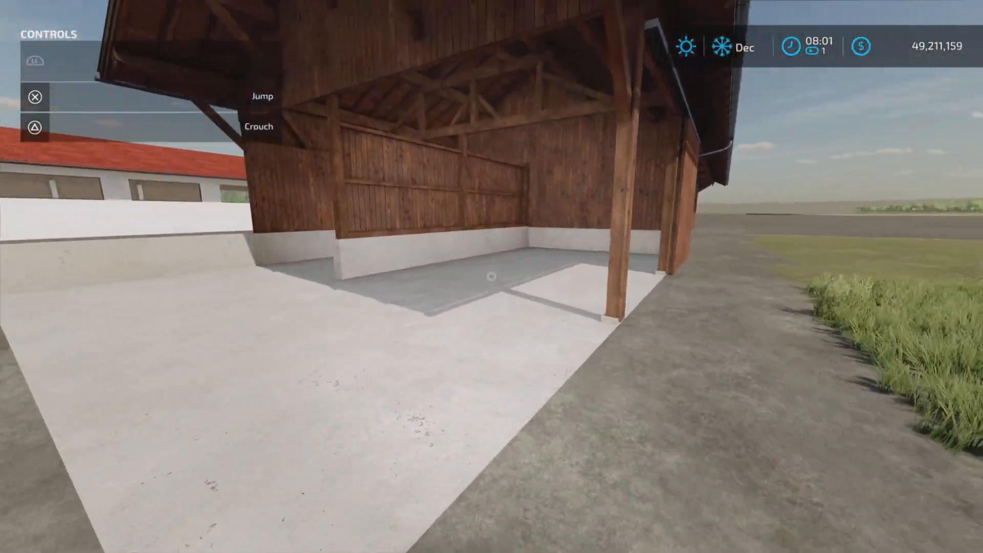
mouse_move(492, 275)
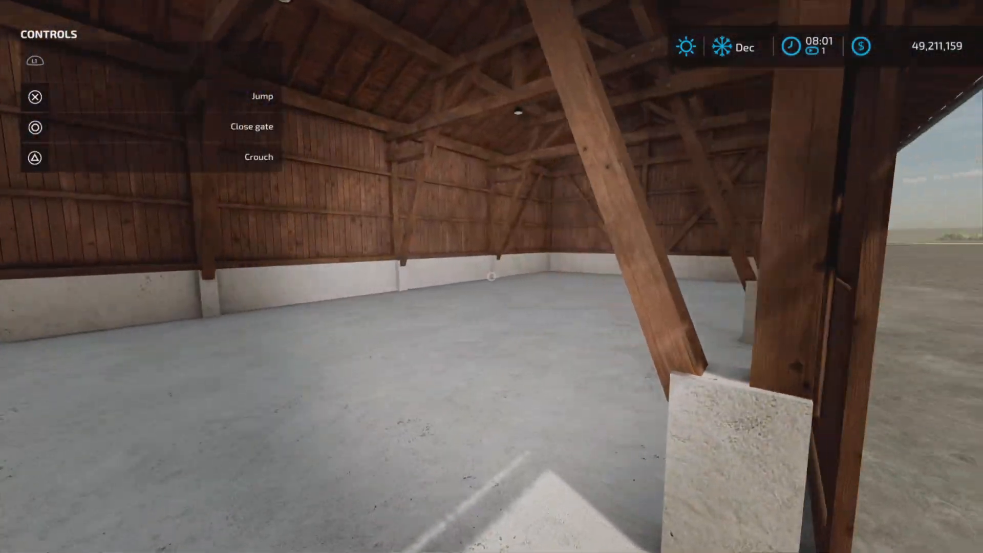
mouse_move(492, 276)
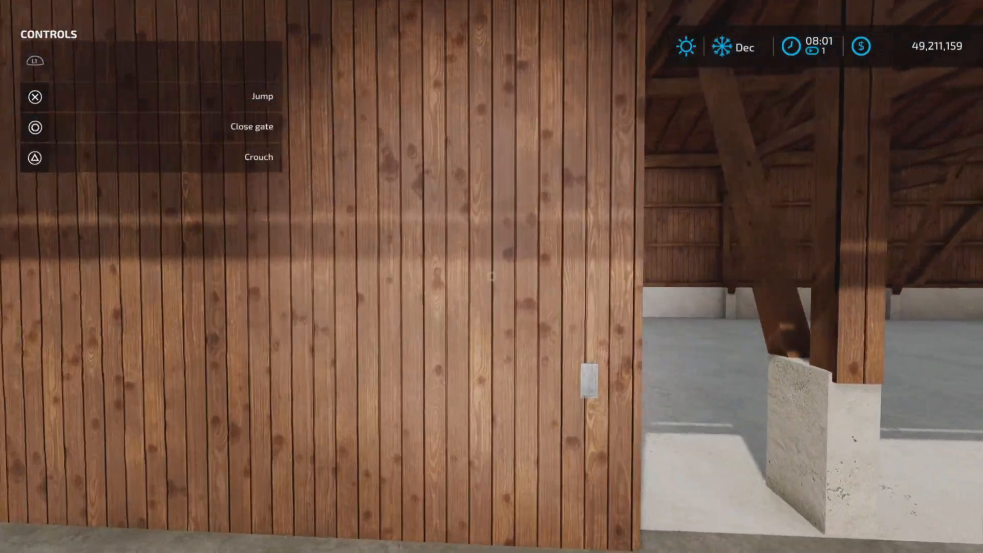
- Walk through the open wooden shed, using its sliding gate and light switch
left_click(34, 127)
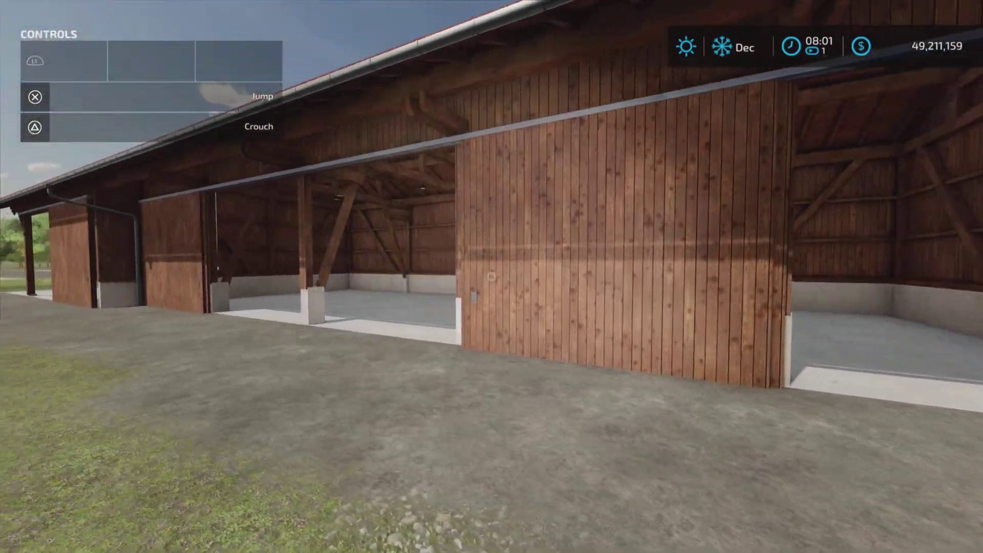
mouse_move(492, 277)
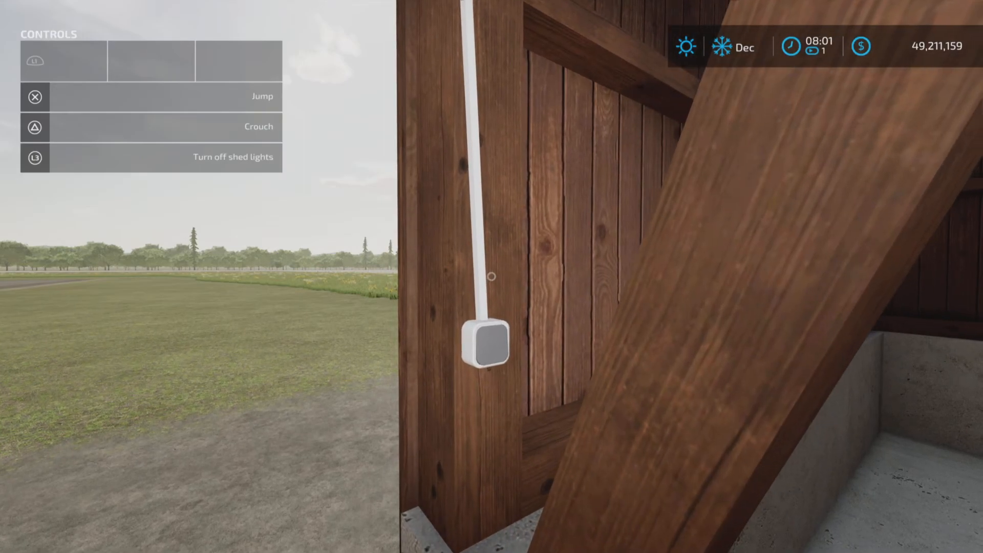
mouse_move(491, 277)
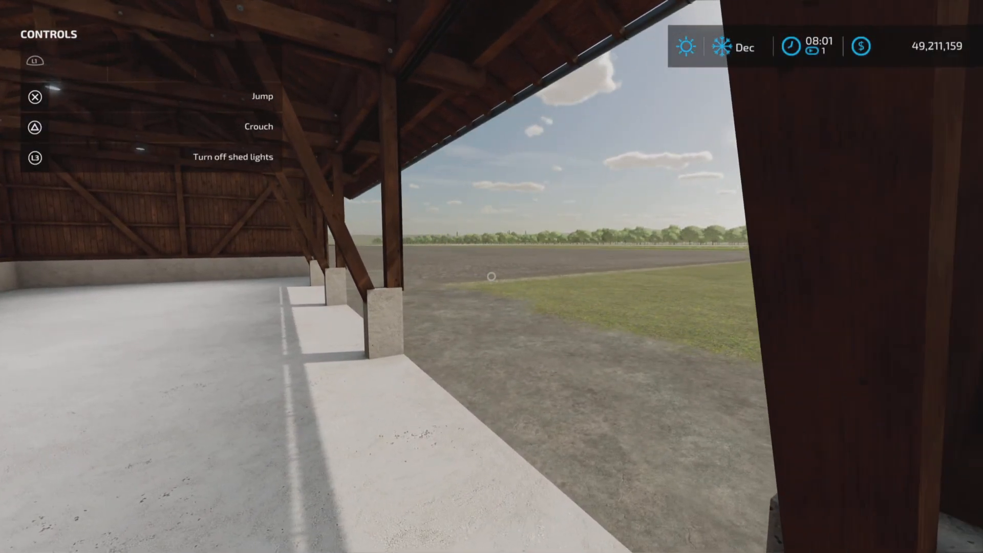
mouse_move(491, 276)
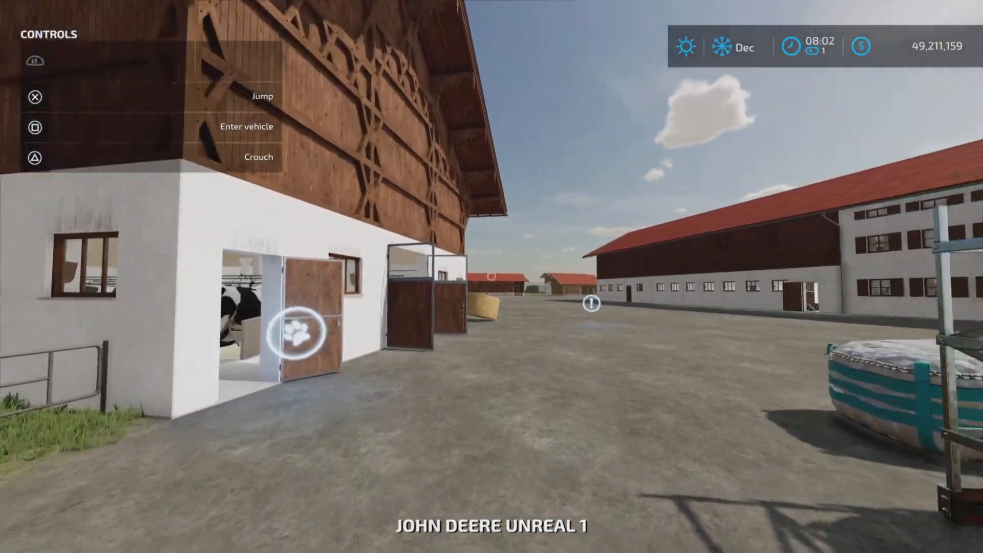
mouse_move(491, 277)
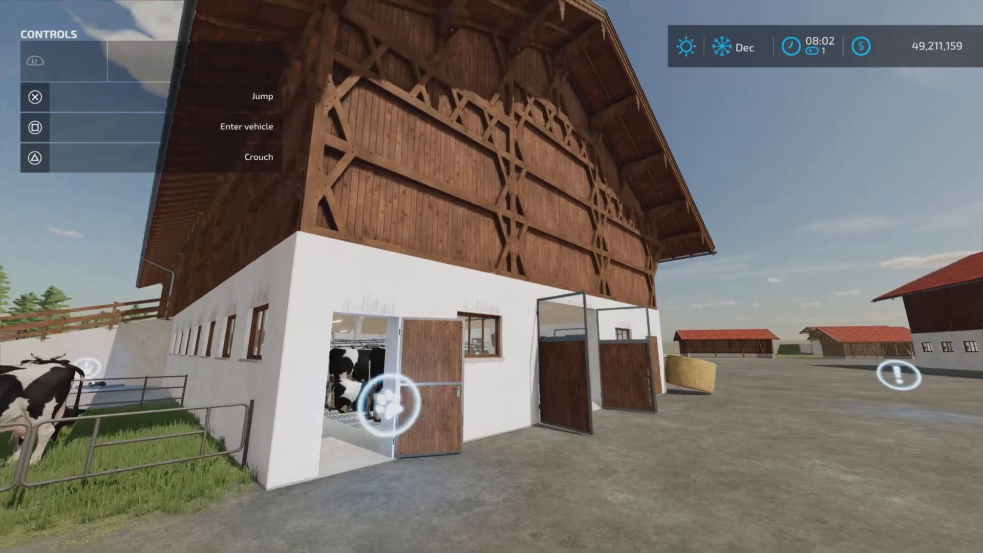
mouse_move(491, 276)
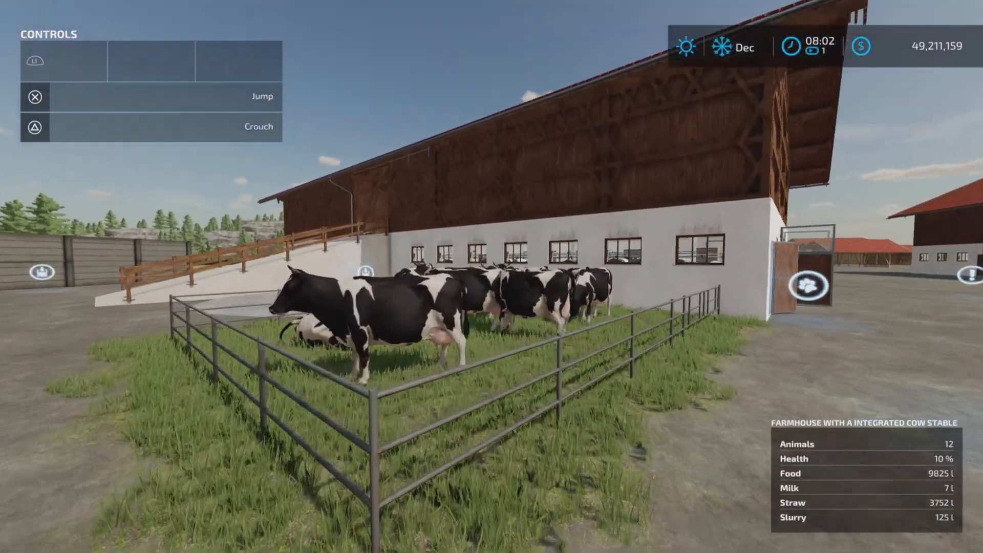
mouse_move(491, 277)
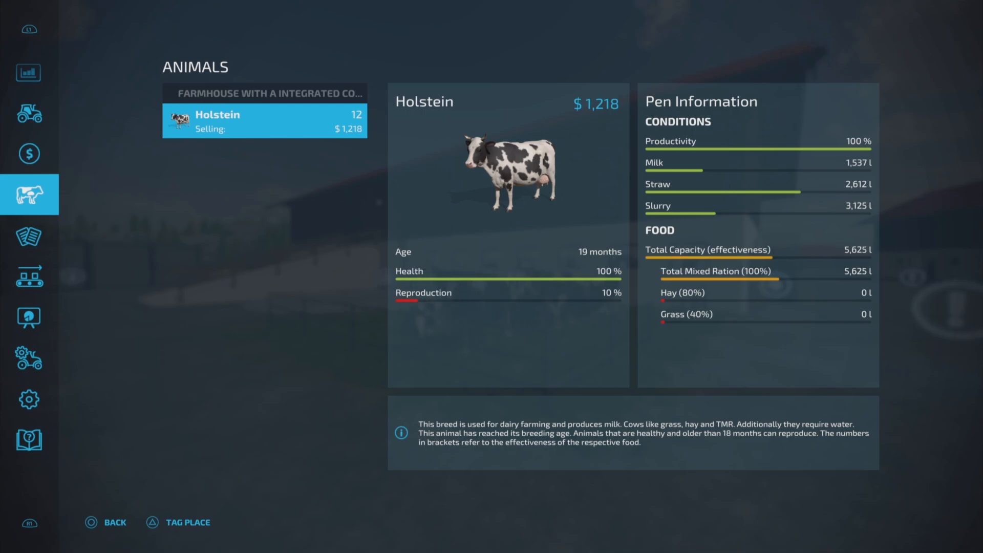
left_click(105, 522)
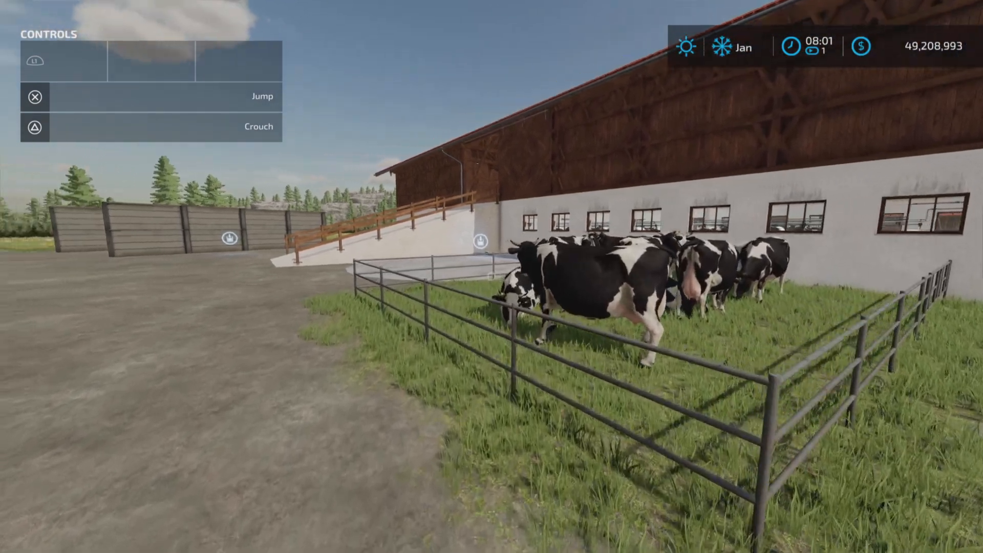
mouse_move(491, 277)
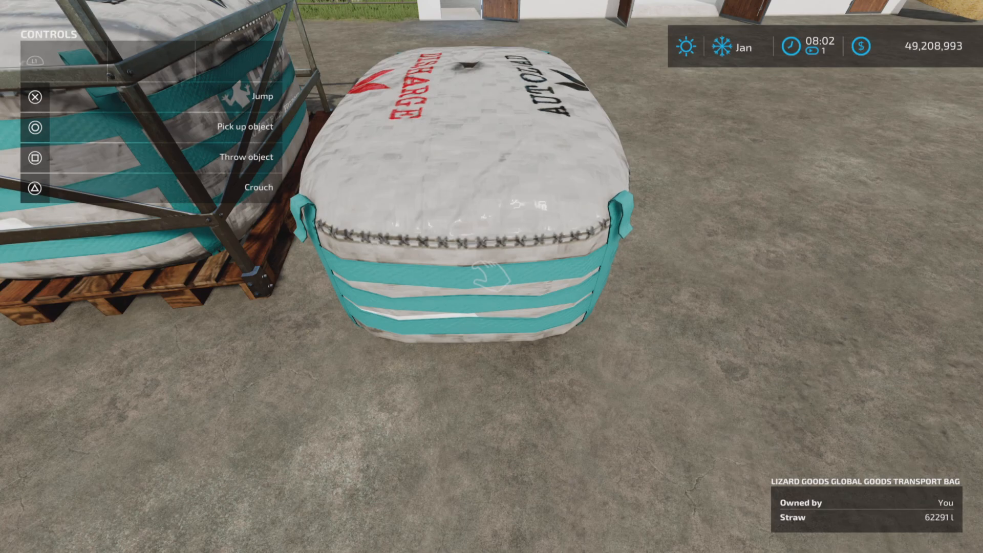
- Walk over to the Lizard goods transport bag and view its straw info panel
left_click(34, 128)
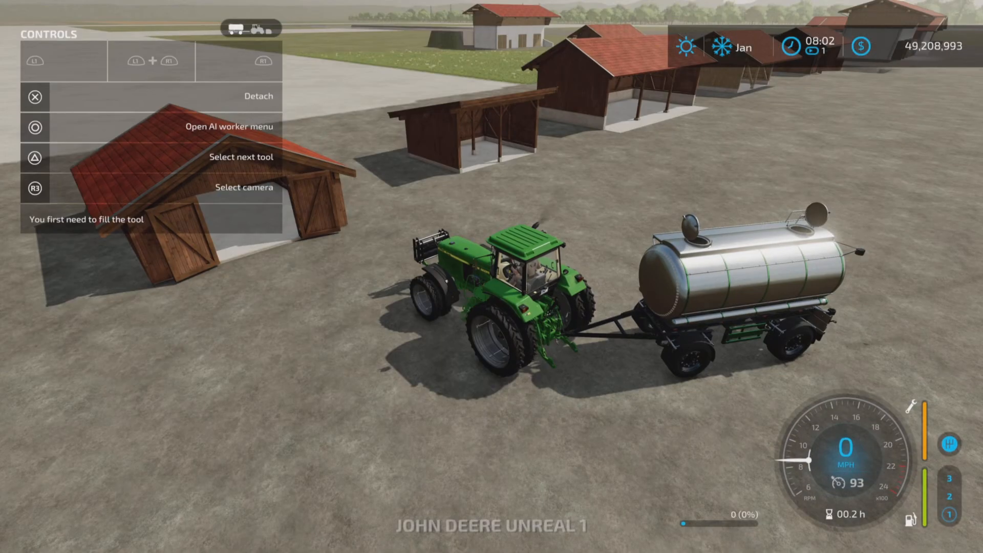
- Enter the John Deere tractor with the empty liquid tanker trailer hitched behind
key("w")
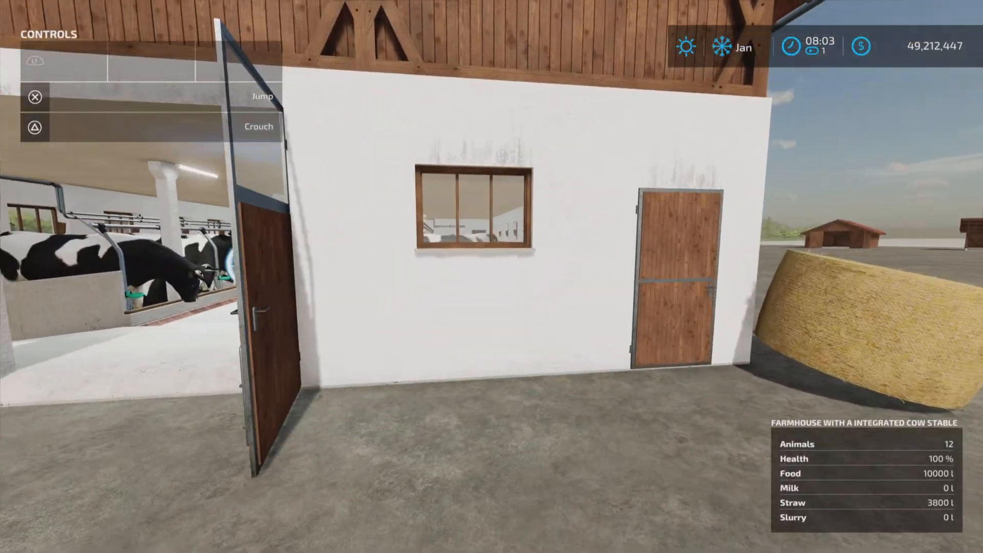
mouse_move(491, 277)
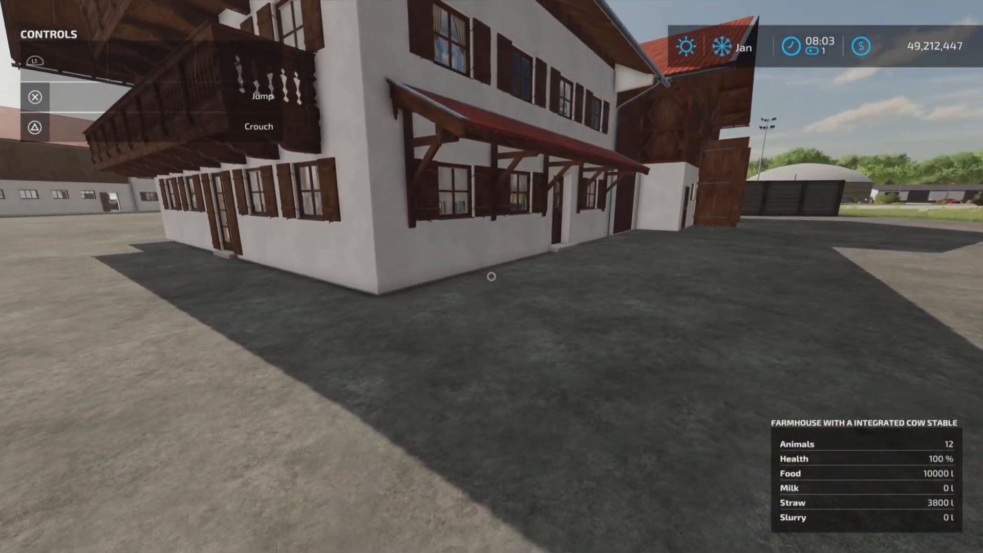
mouse_move(492, 276)
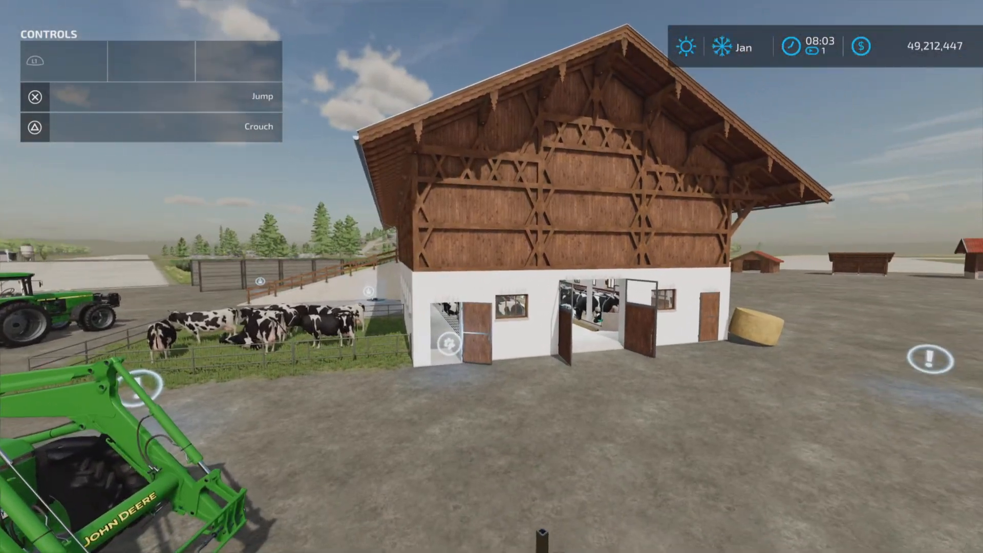
mouse_move(492, 277)
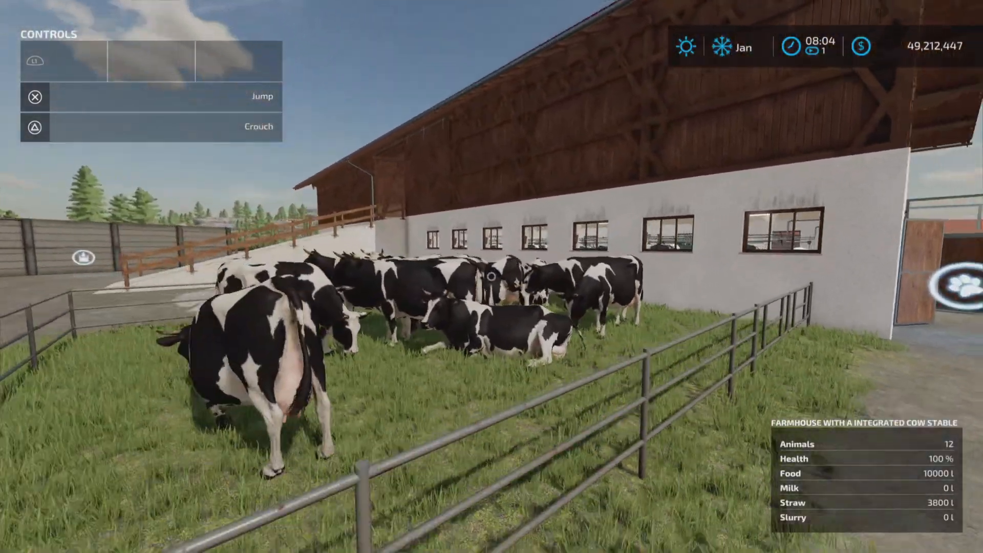
mouse_move(492, 277)
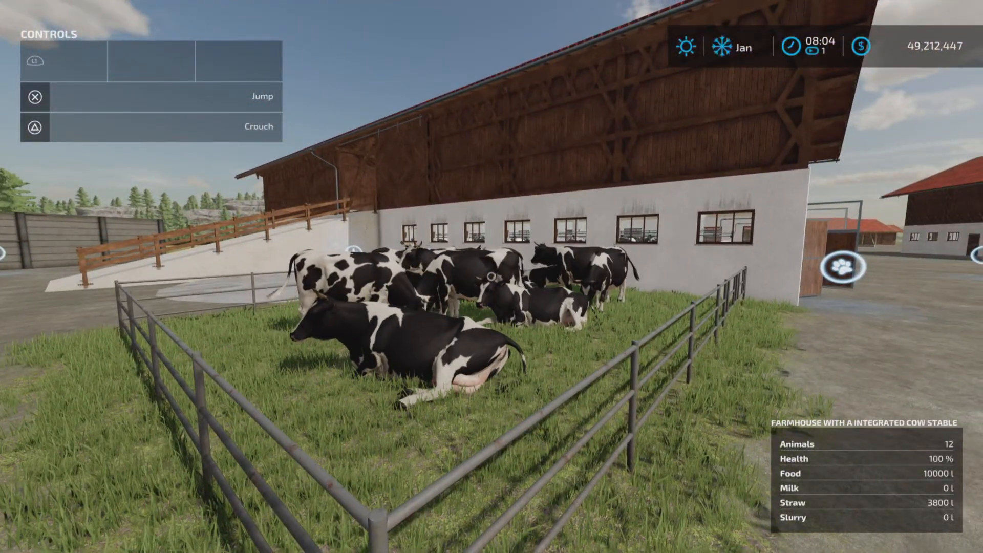